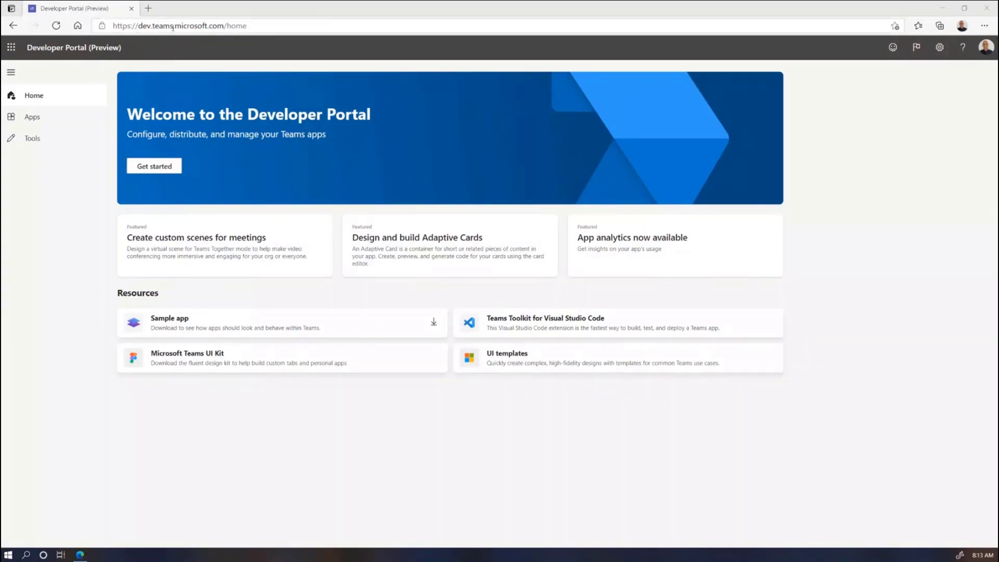
- Highlight the Teams Developer Portal web address in the browser address bar
click(173, 26)
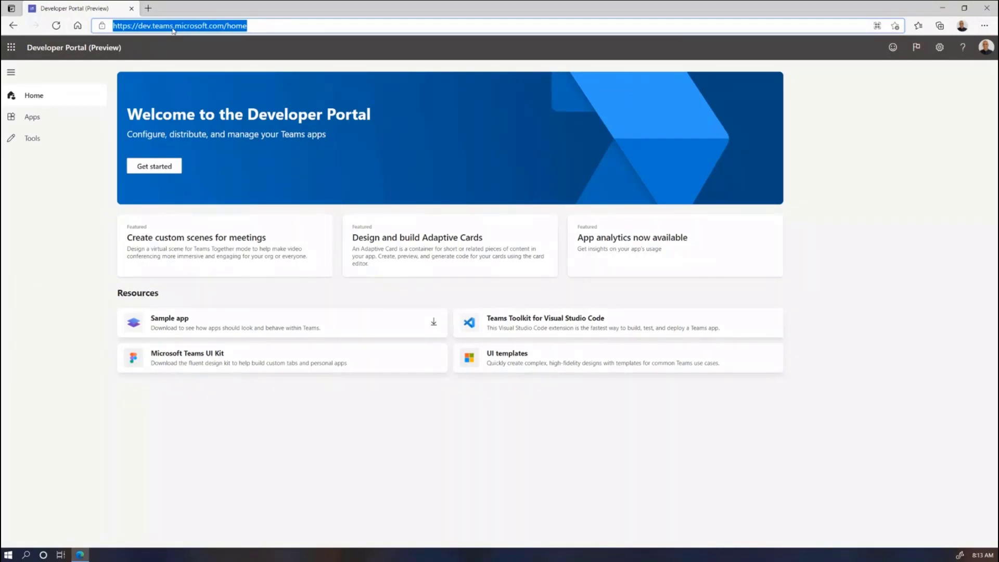
mouse_move(120, 99)
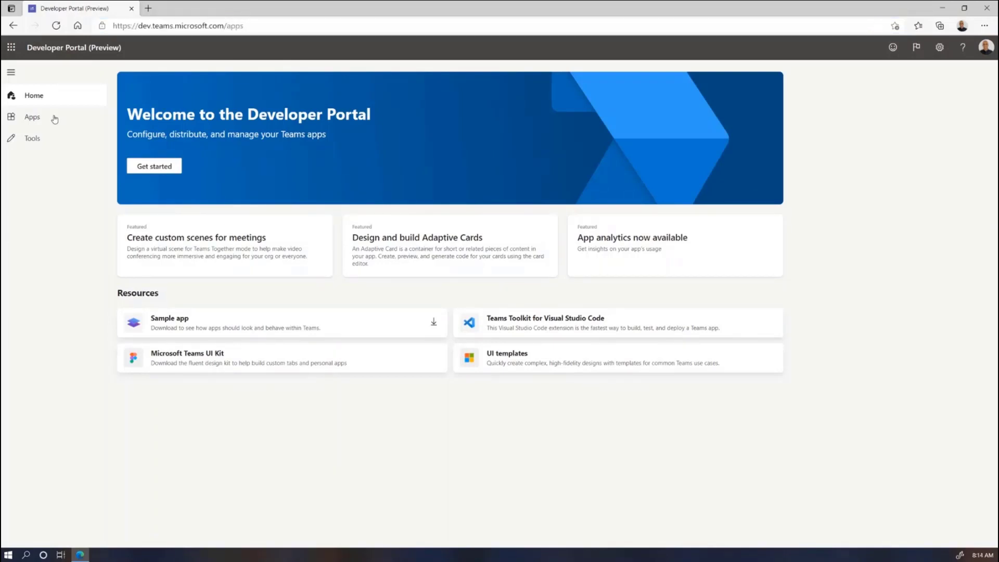
- Open the Apps list showing My app and bring up a blank Add app form
click(32, 116)
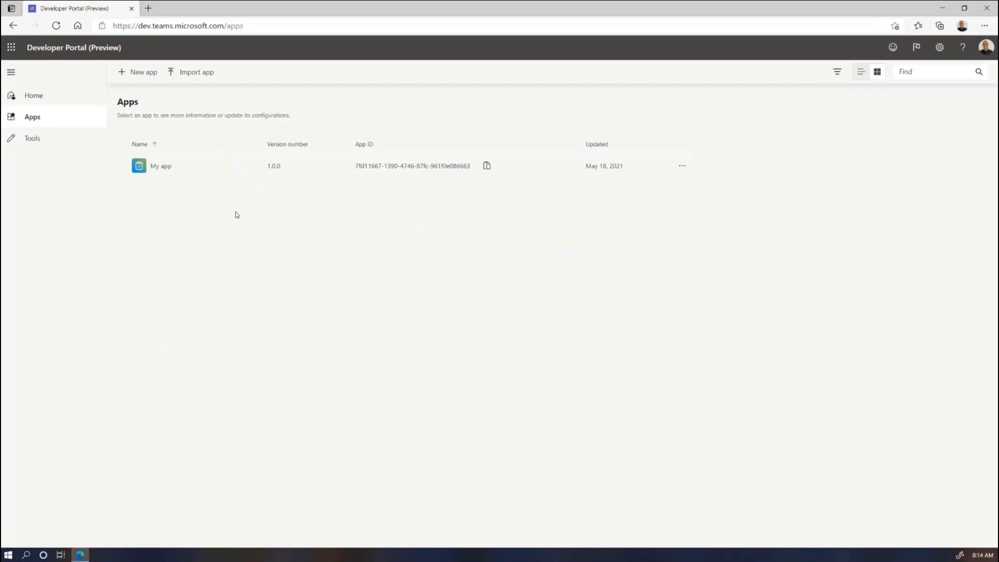
mouse_move(111, 230)
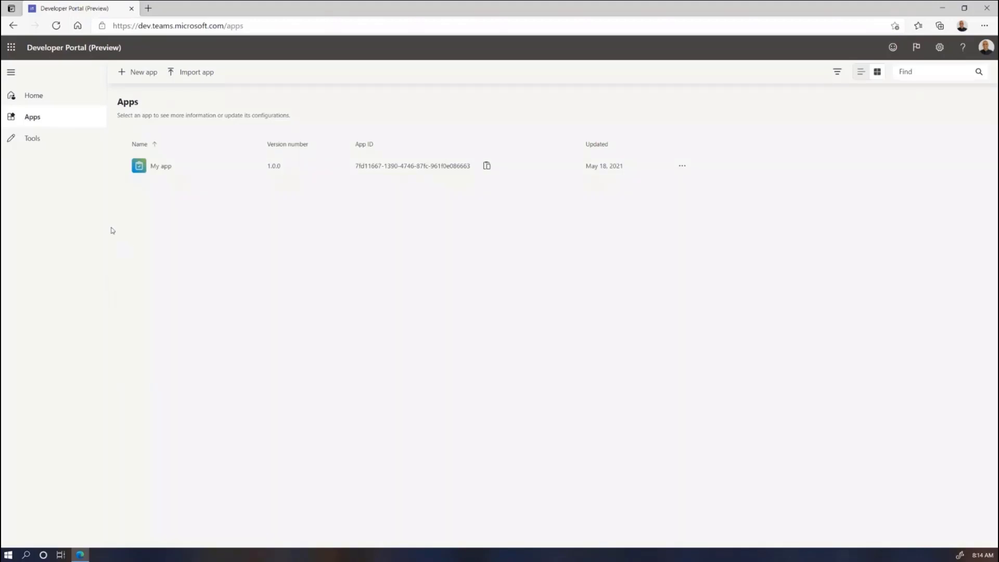
mouse_move(174, 204)
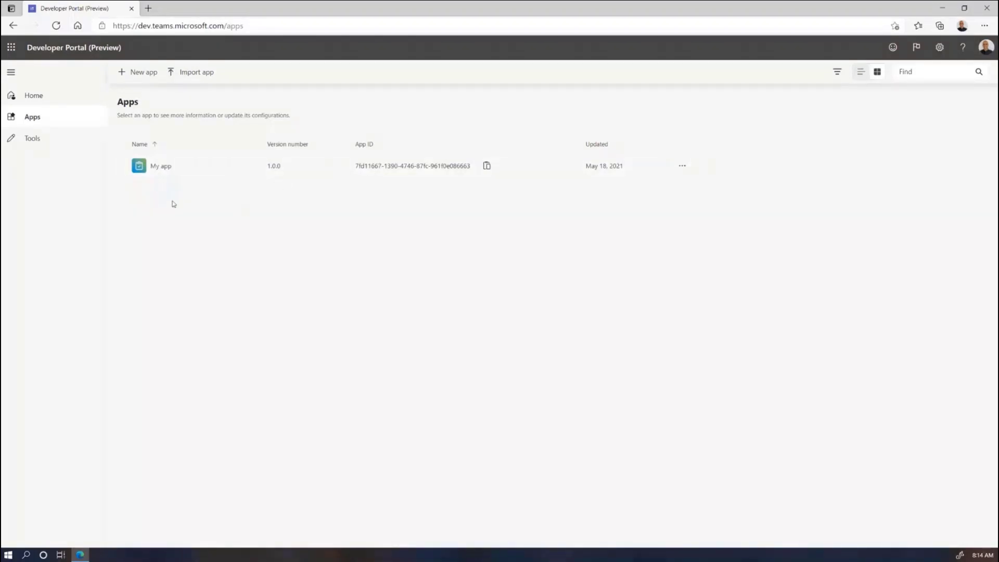
mouse_move(159, 203)
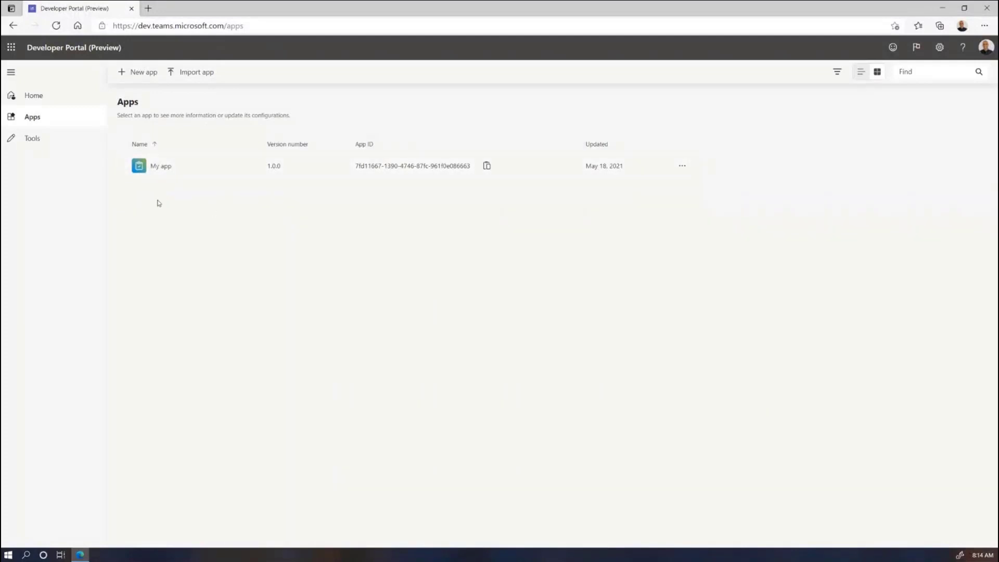
mouse_move(173, 200)
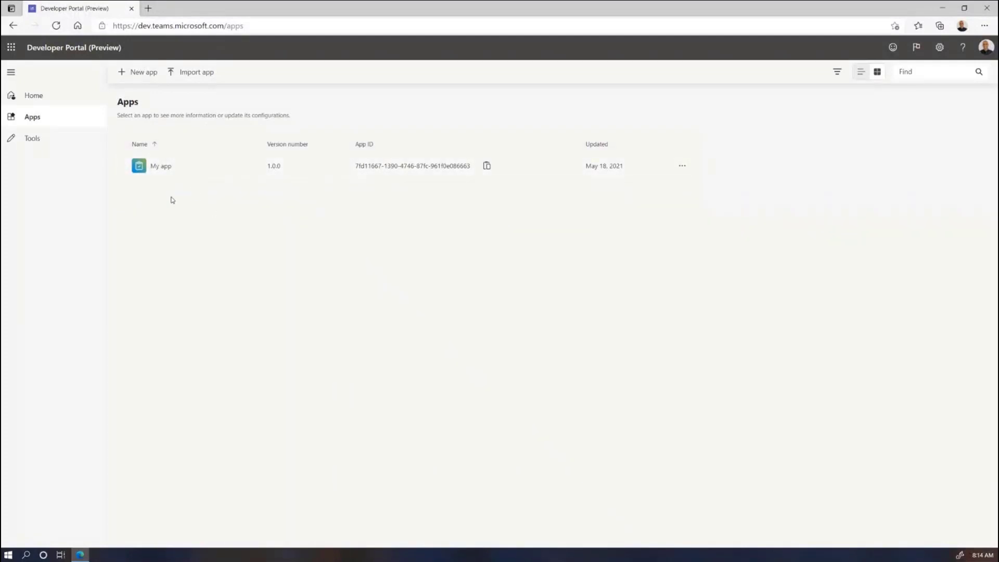
click(137, 72)
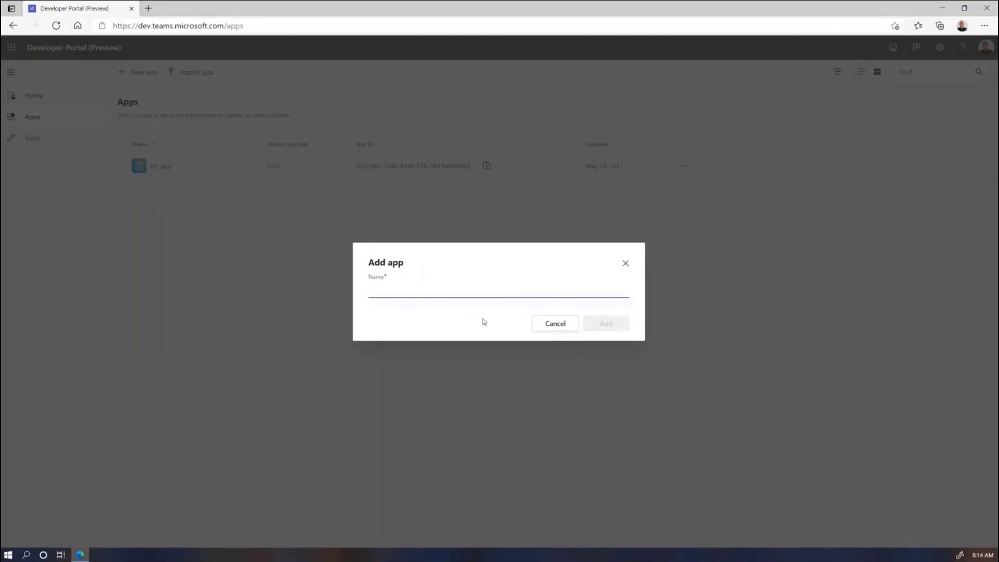
click(498, 294)
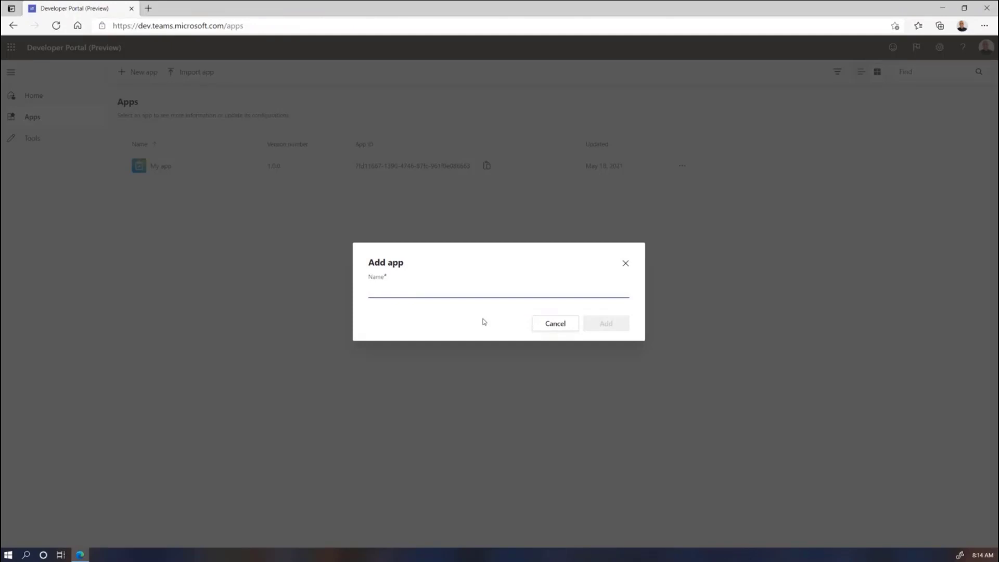
click(498, 291)
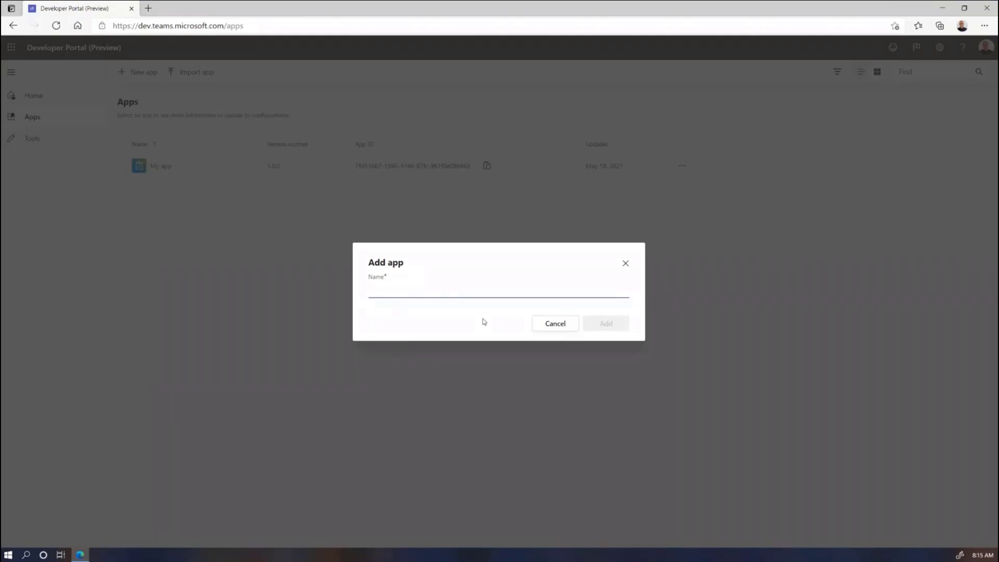
- Cancel the Add app form and open My app's overview page
click(556, 323)
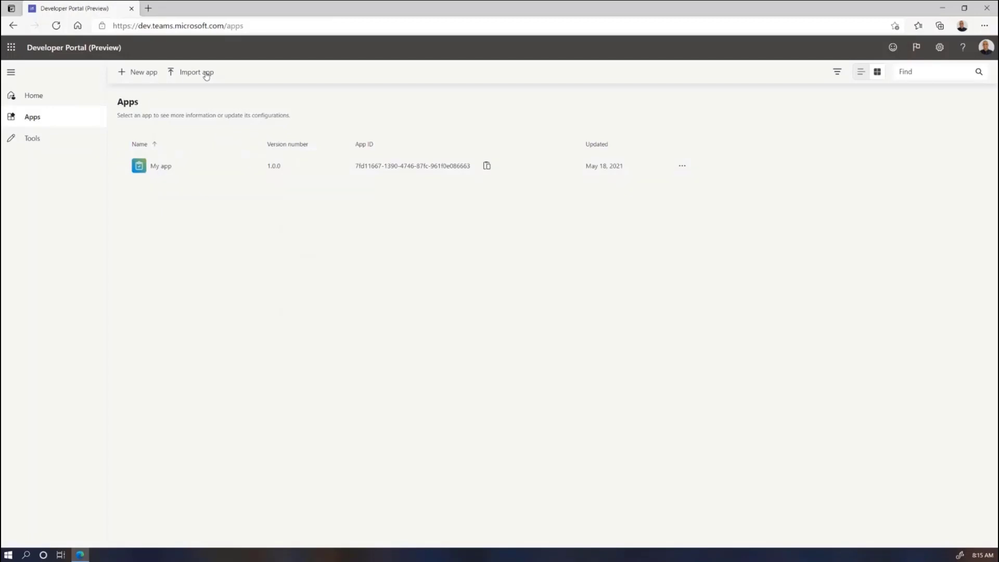
mouse_move(166, 166)
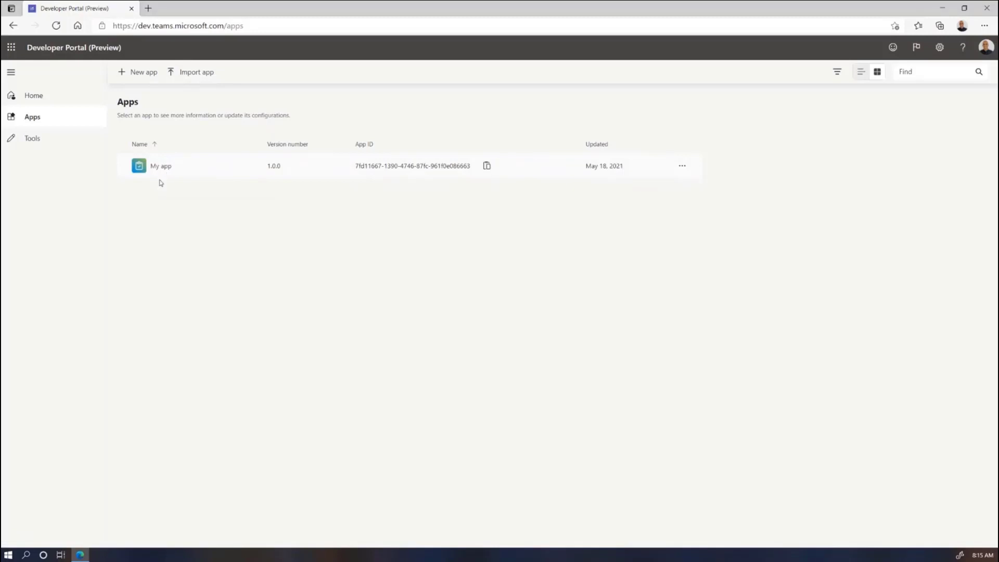
click(161, 166)
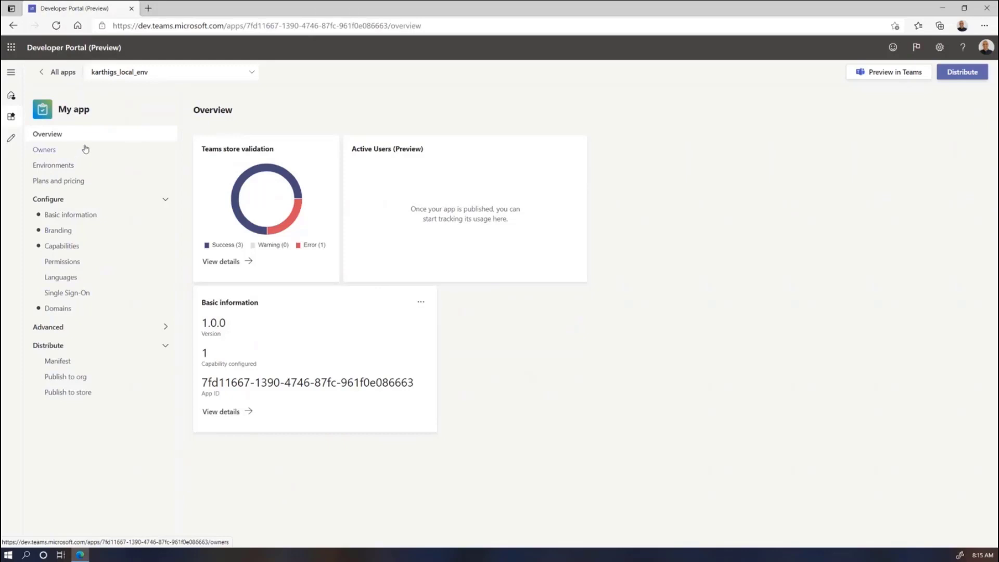
mouse_move(105, 154)
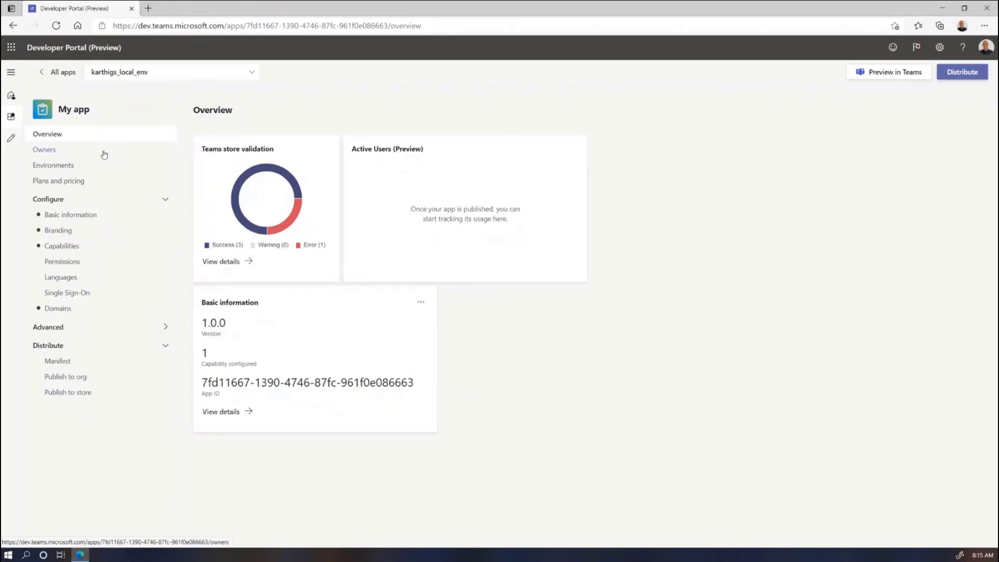
- Show My app's Owners page with its single administrator owner
click(44, 149)
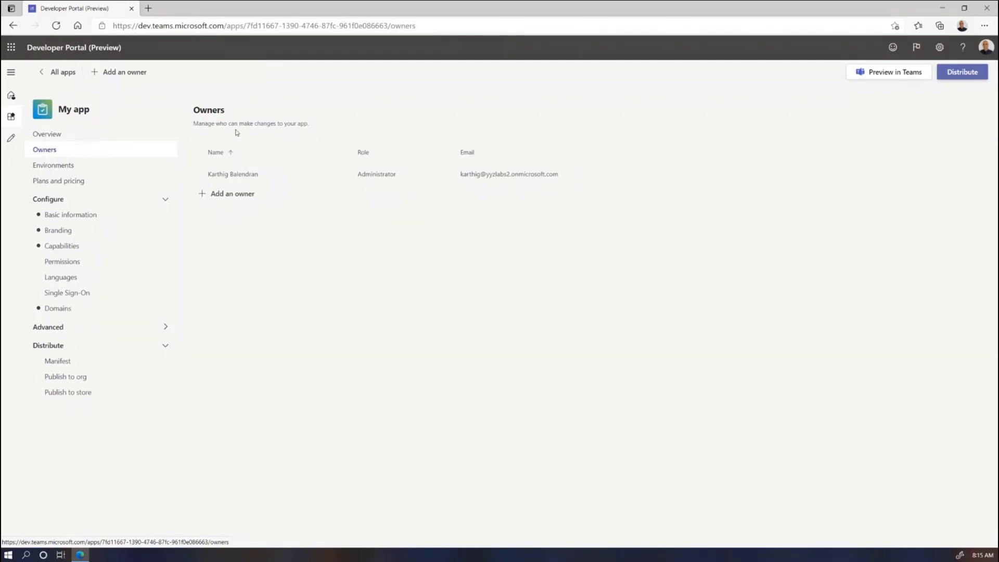
mouse_move(248, 122)
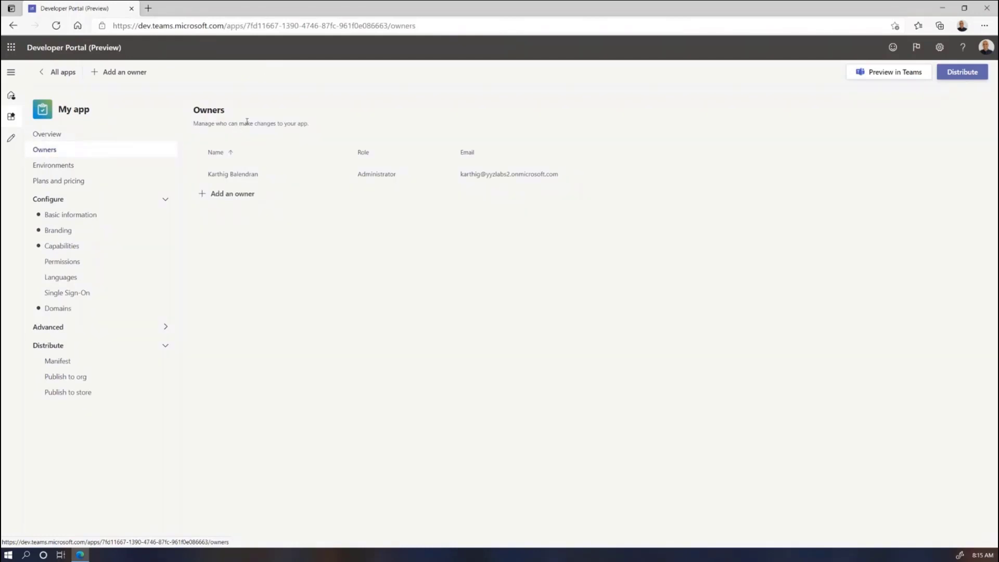
mouse_move(256, 122)
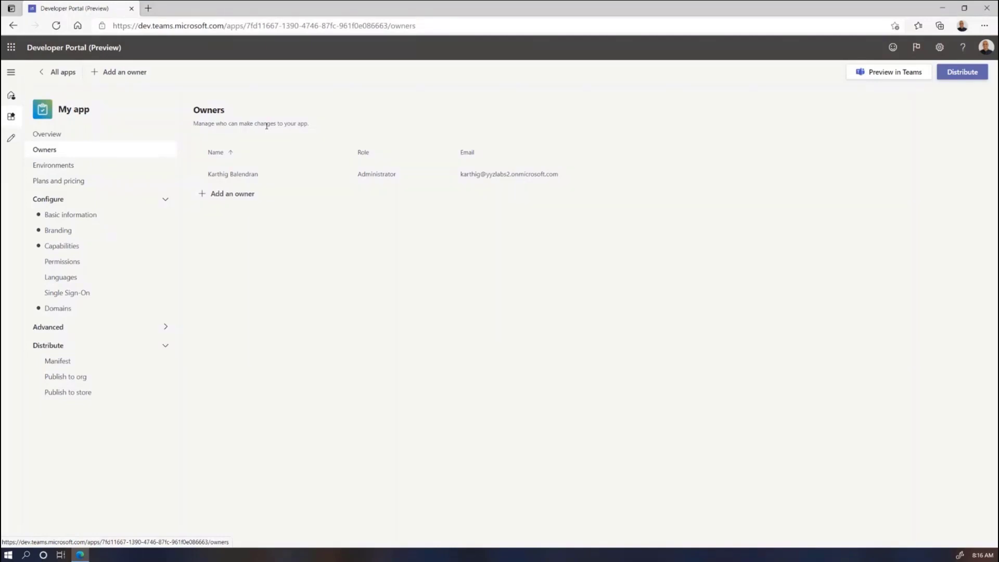
mouse_move(202, 193)
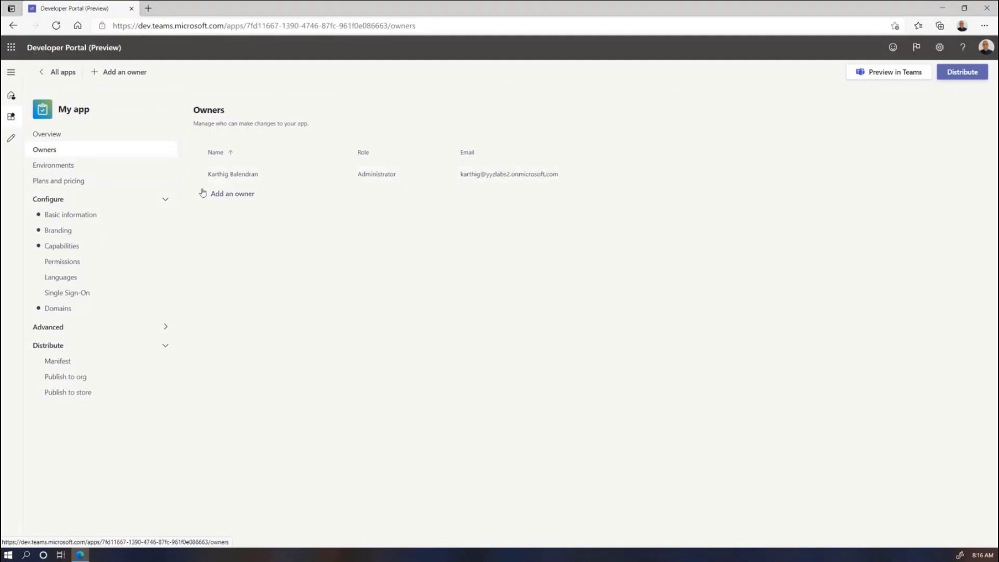
click(232, 193)
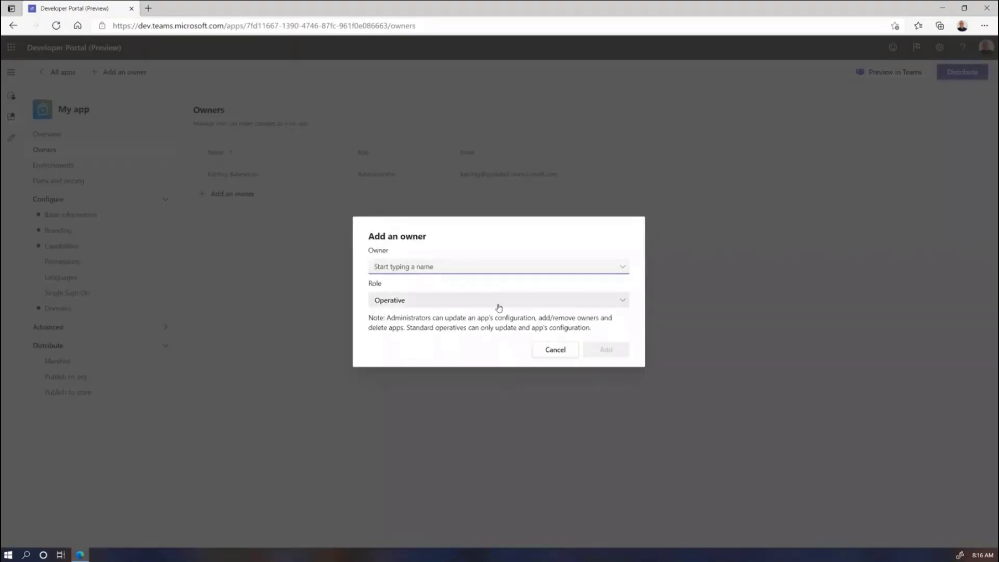
click(499, 300)
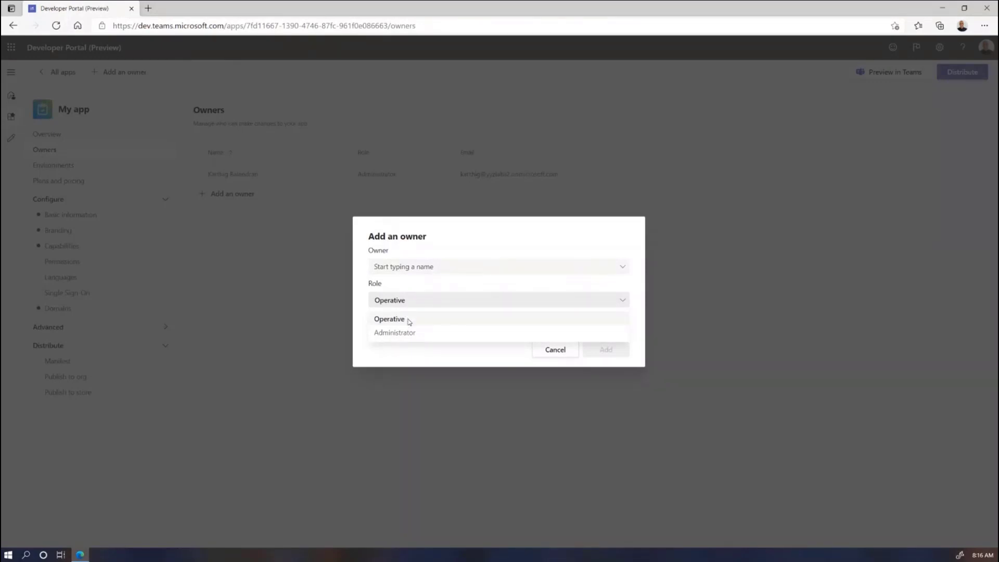
mouse_move(394, 317)
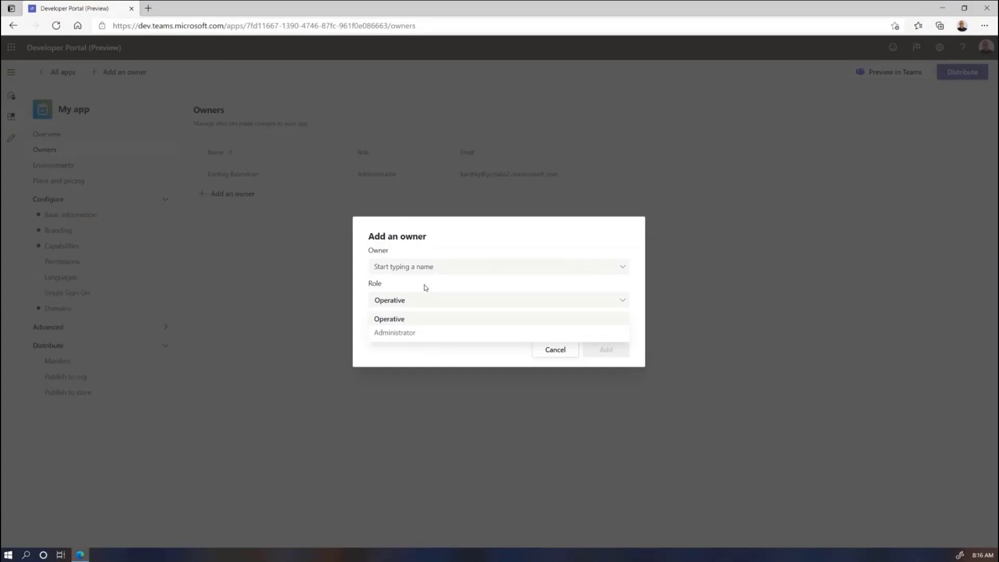
click(389, 318)
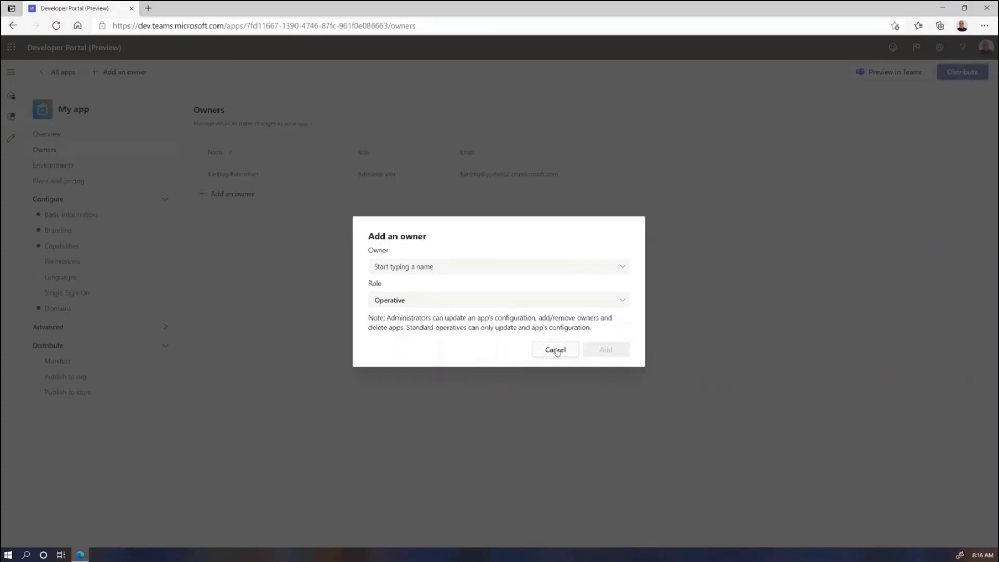
click(555, 349)
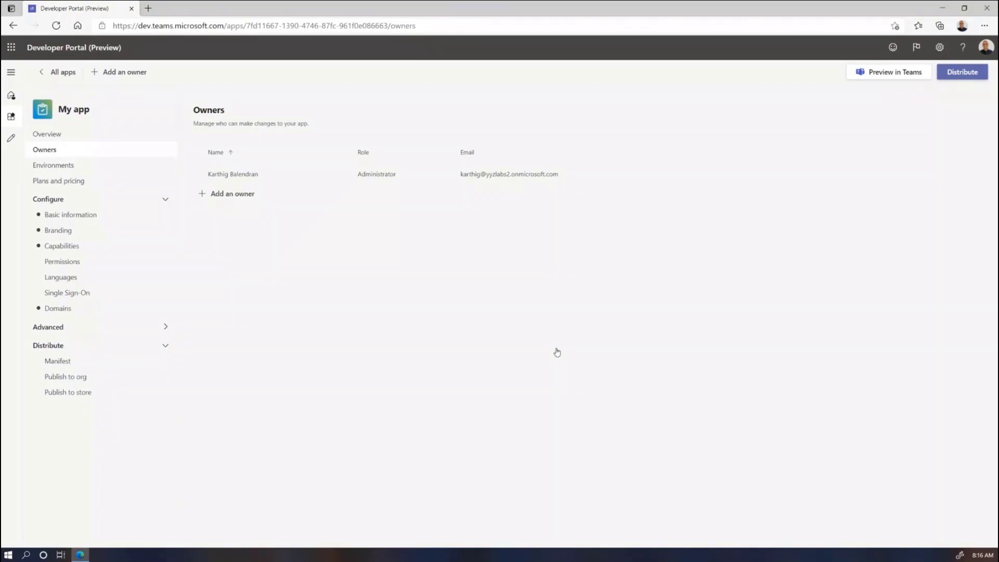
- Show karthigs_local_env and its localhost content_url variable on My app's Environments page
click(52, 165)
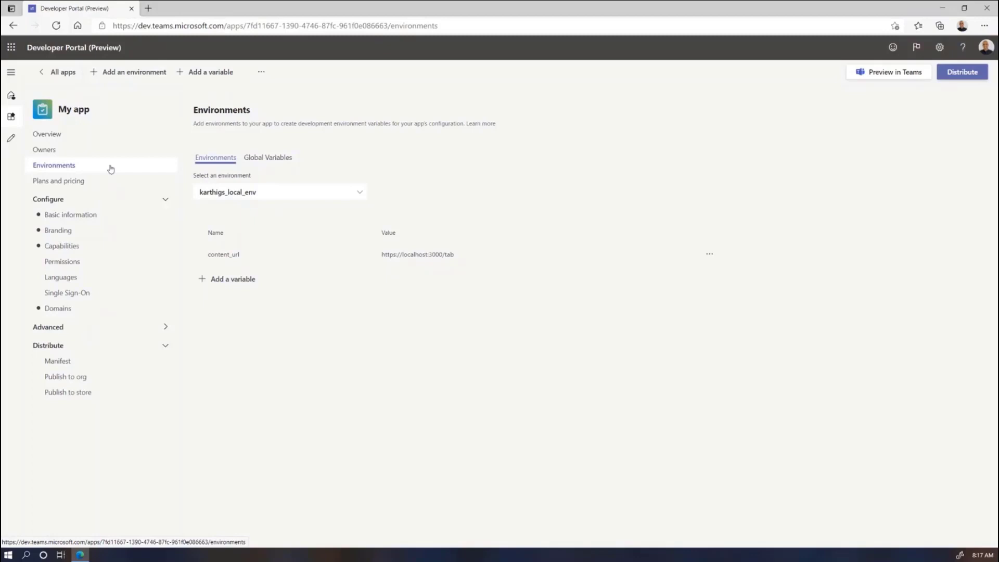
mouse_move(227, 129)
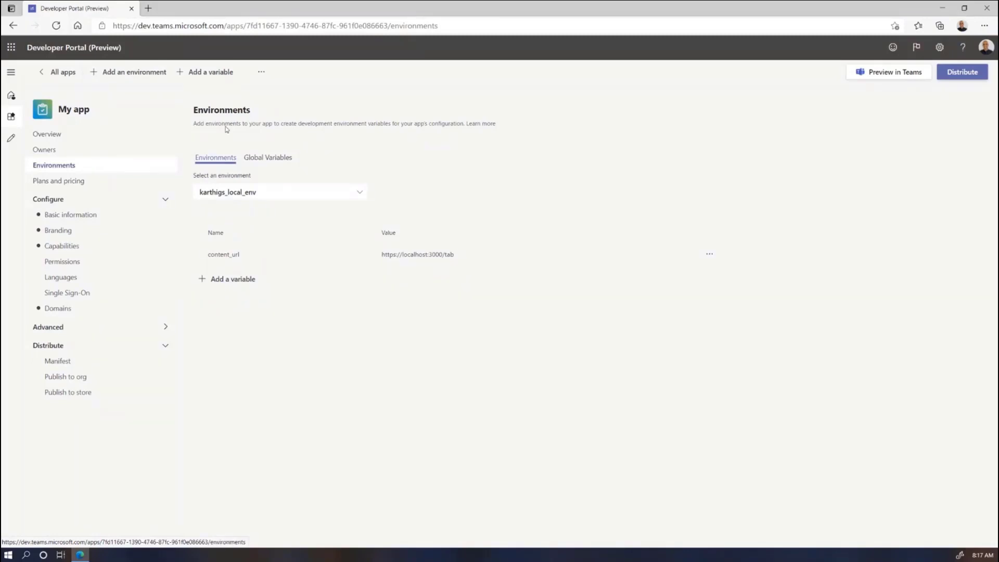
mouse_move(492, 201)
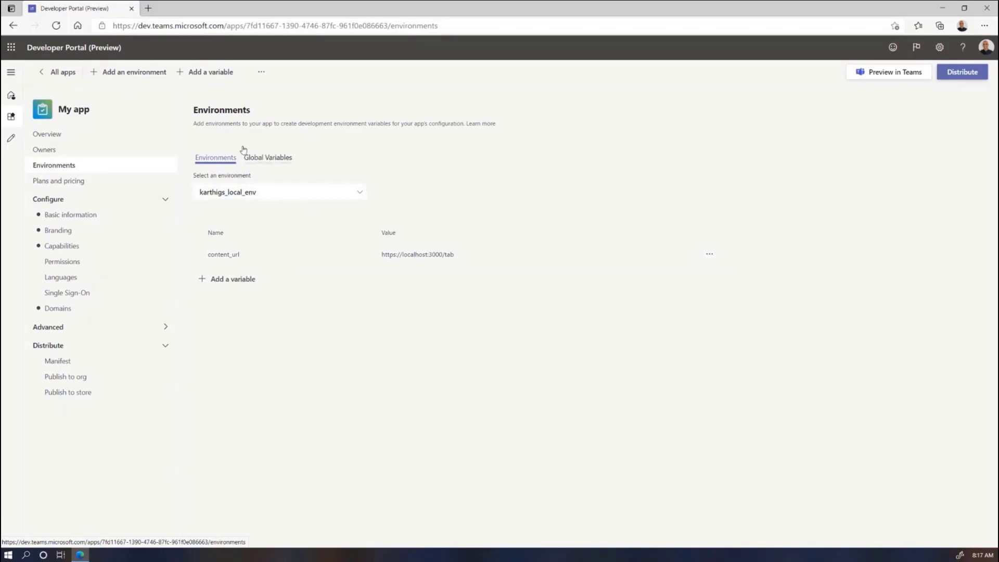
click(133, 72)
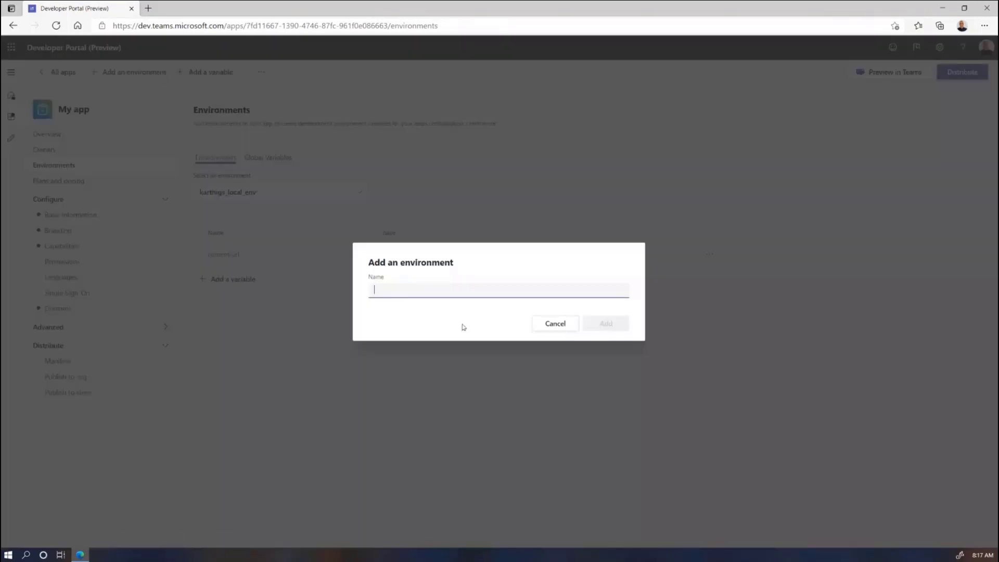
mouse_move(549, 323)
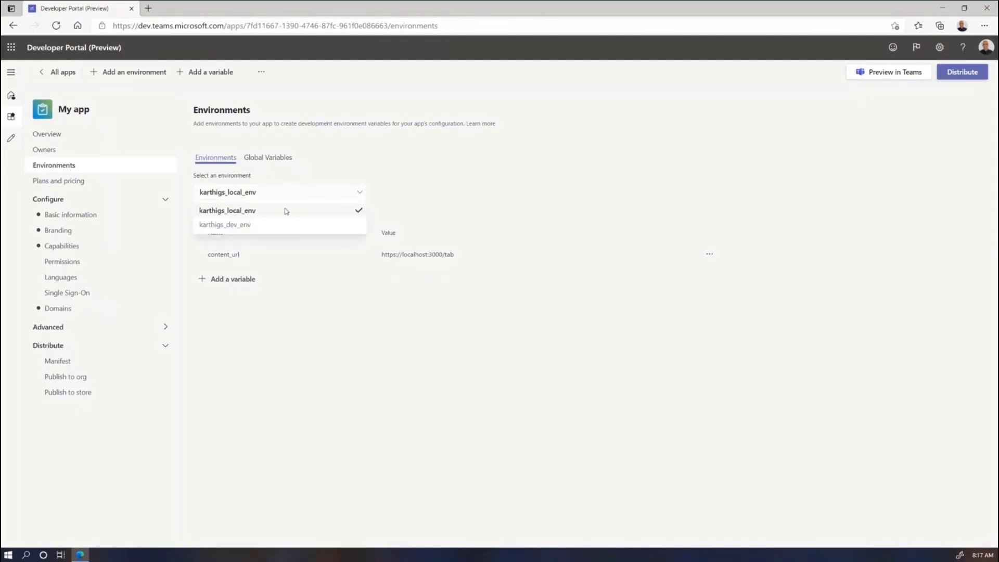
mouse_move(295, 193)
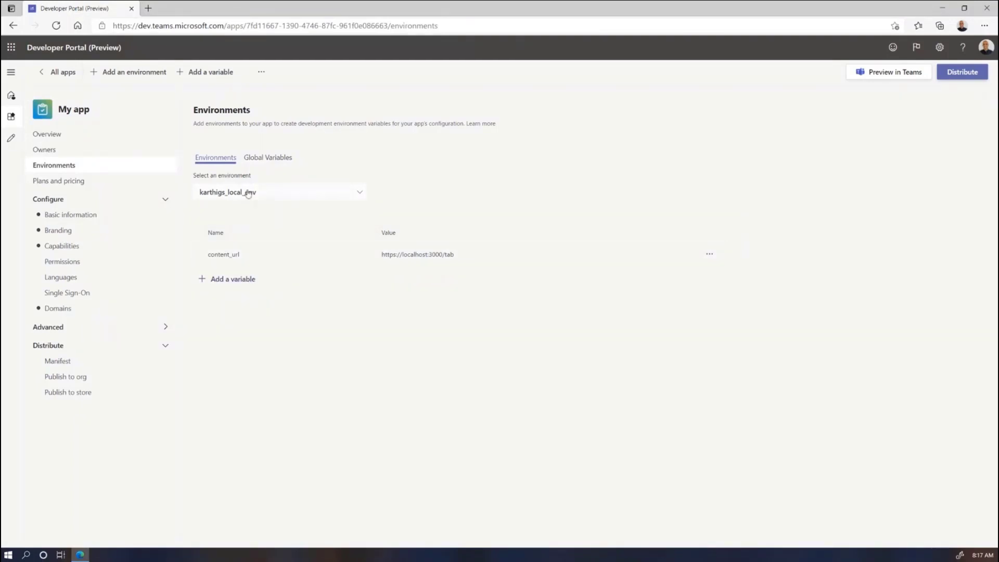
mouse_move(353, 198)
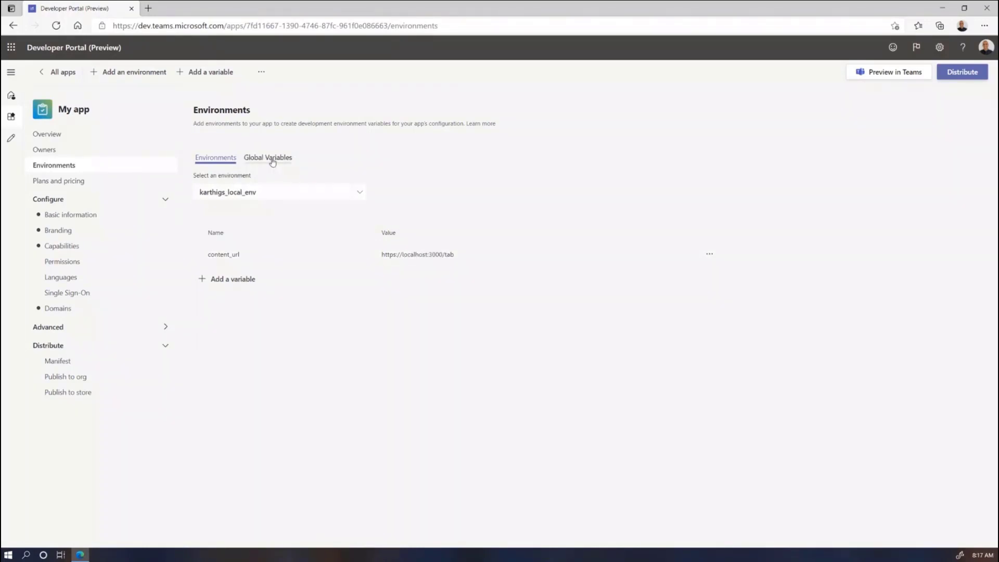
click(268, 158)
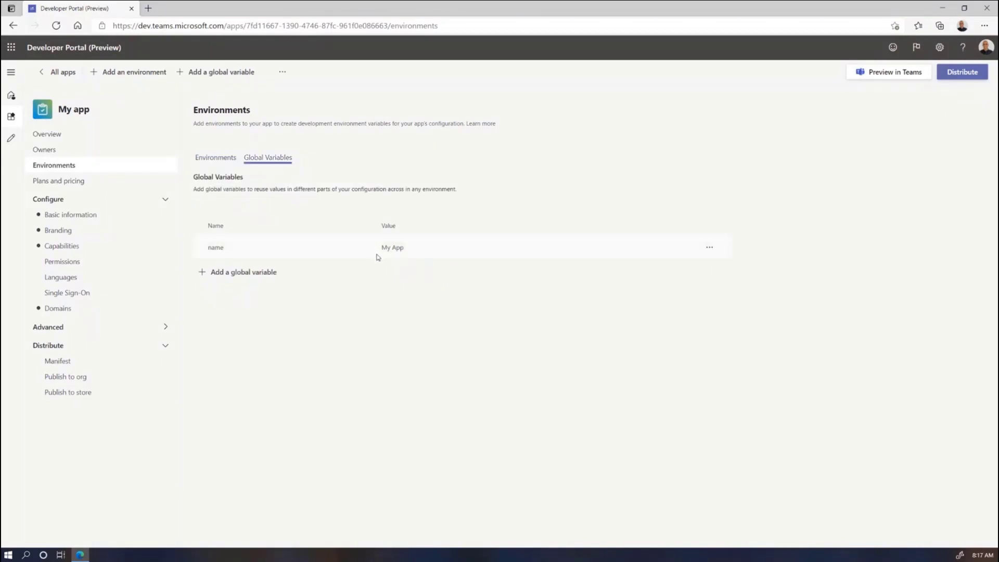
click(216, 158)
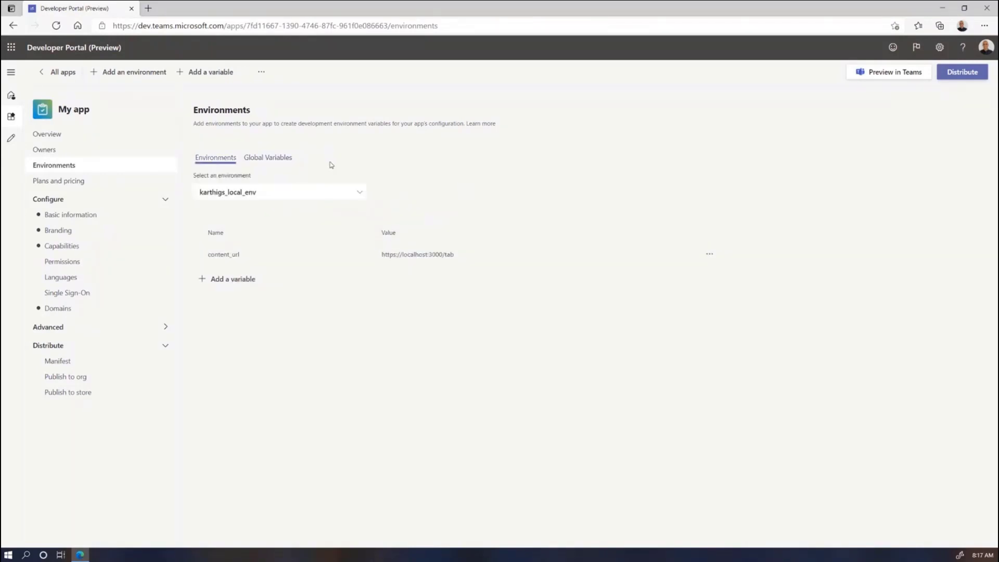
click(61, 245)
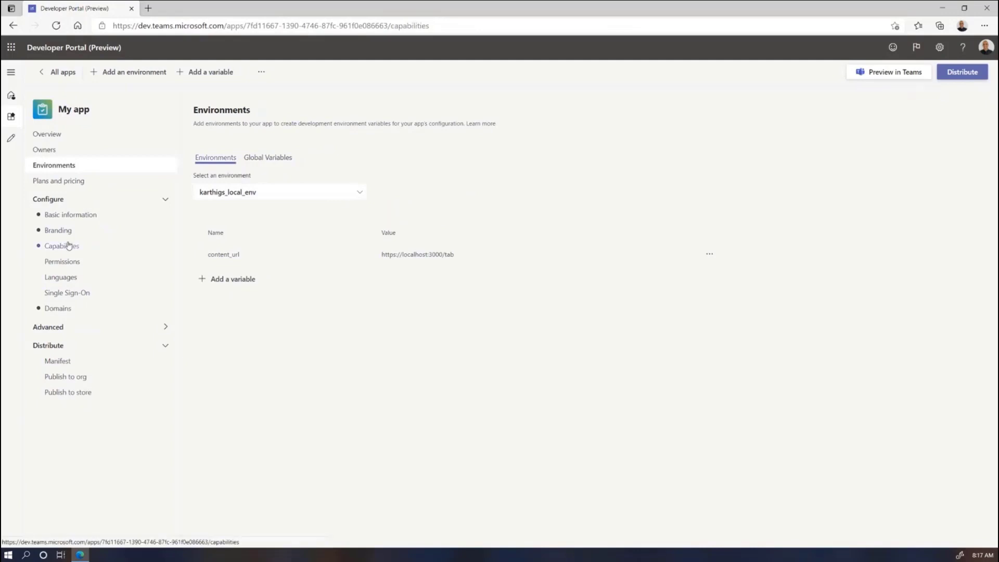
- Inspect the Personal app capability with its two tabs, then return to Capabilities
click(61, 246)
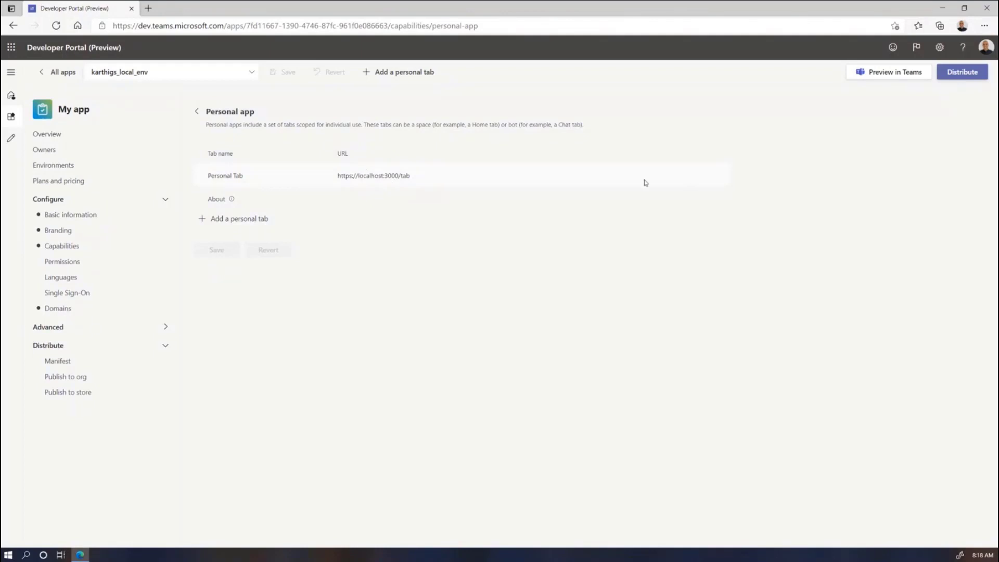
mouse_move(197, 119)
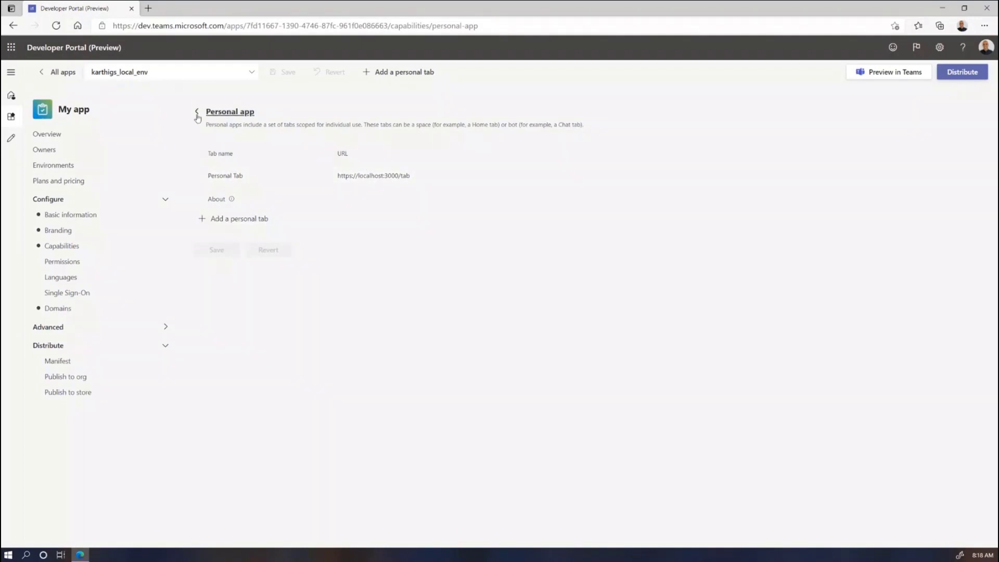
click(197, 115)
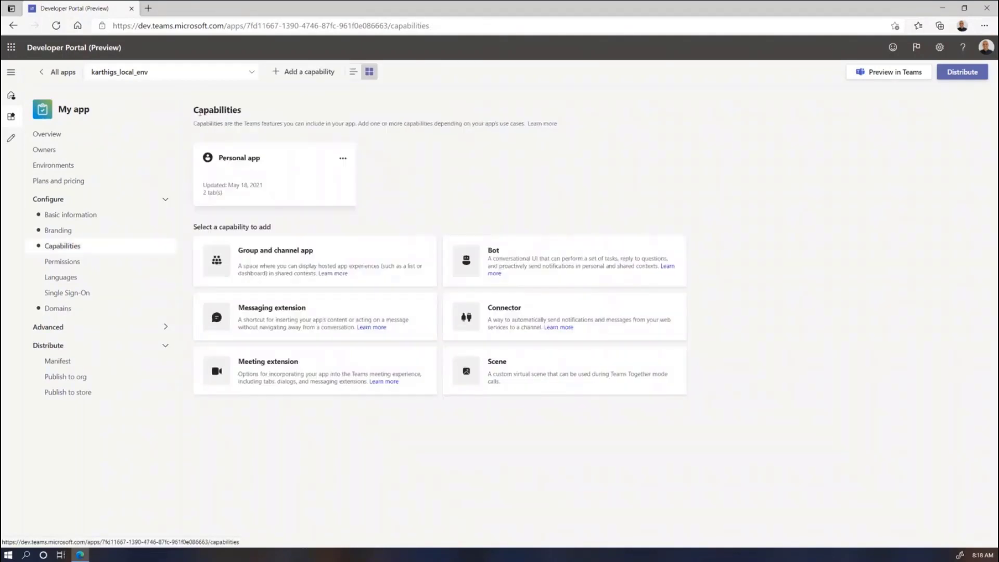
click(343, 157)
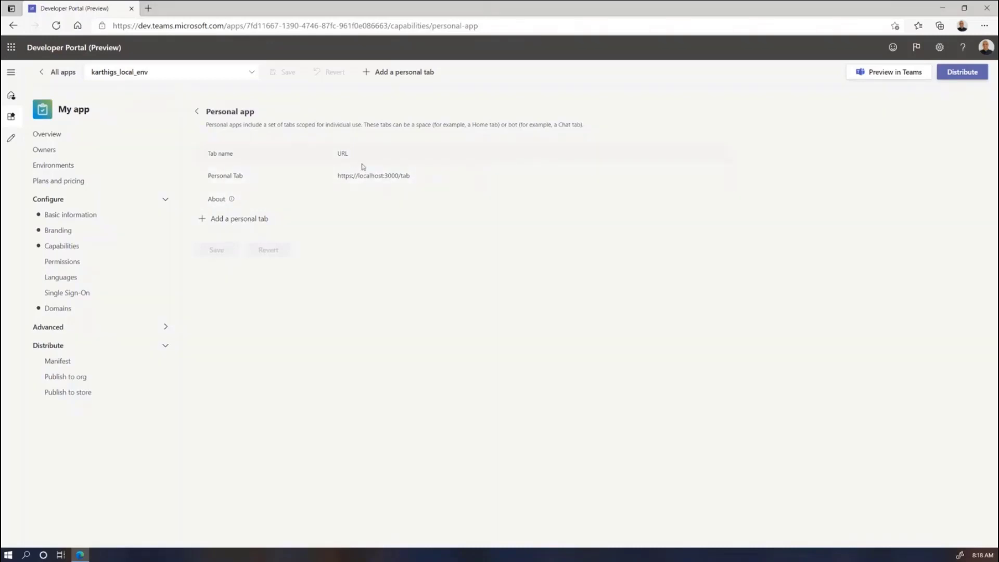
mouse_move(57, 220)
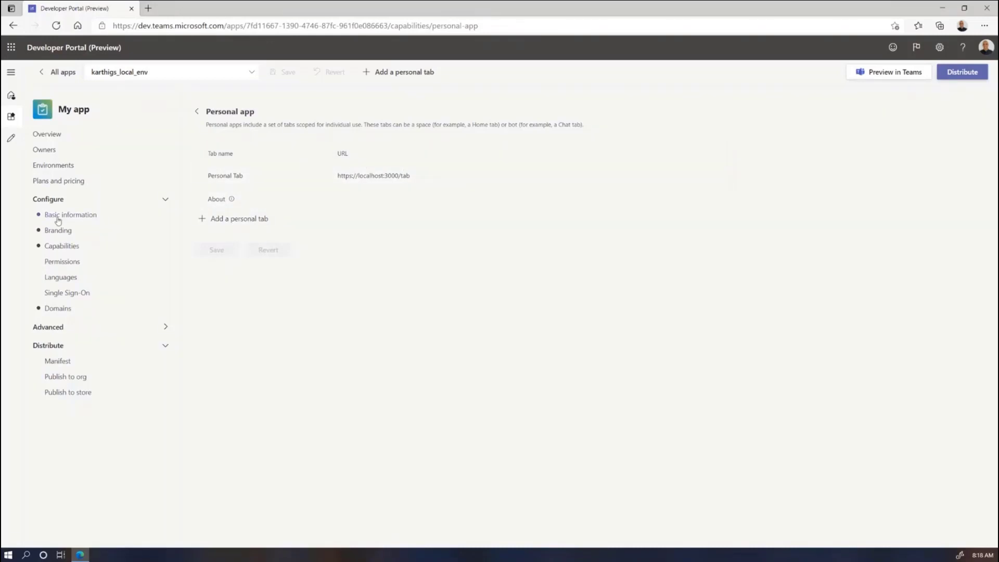
click(62, 245)
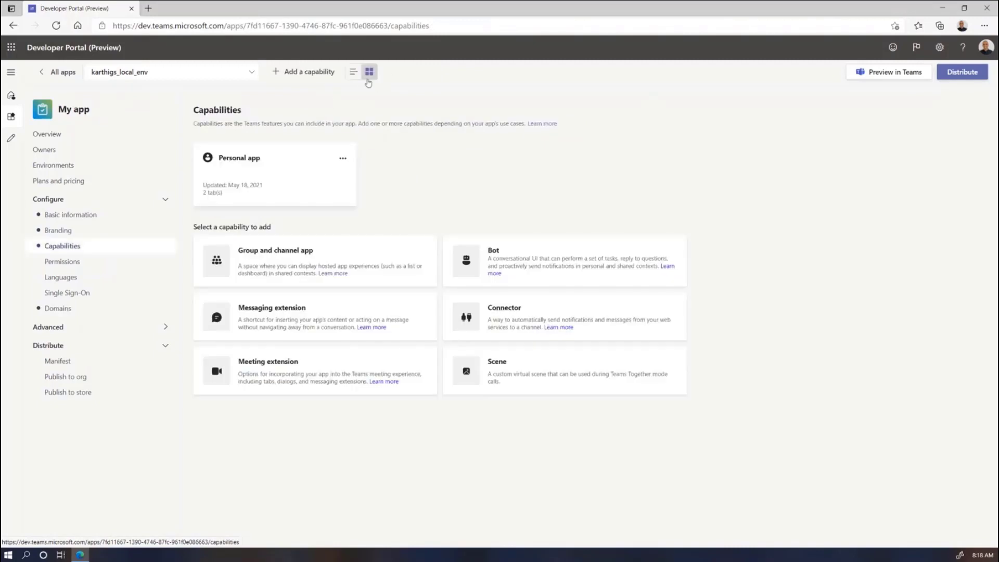
- Save a Channel-scoped Group and channel app using {{content_url}} as configuration URL
click(307, 71)
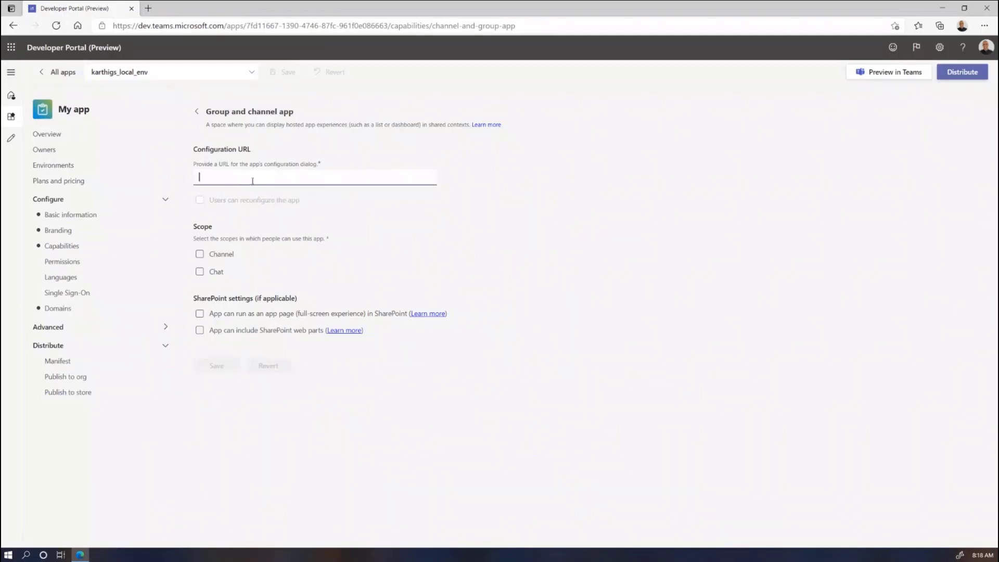
text({{)
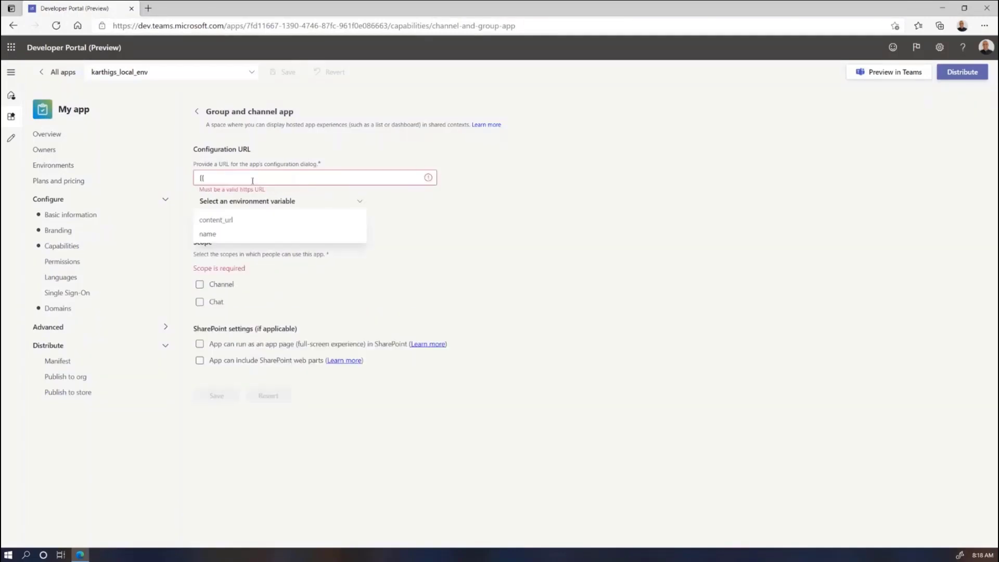
click(216, 220)
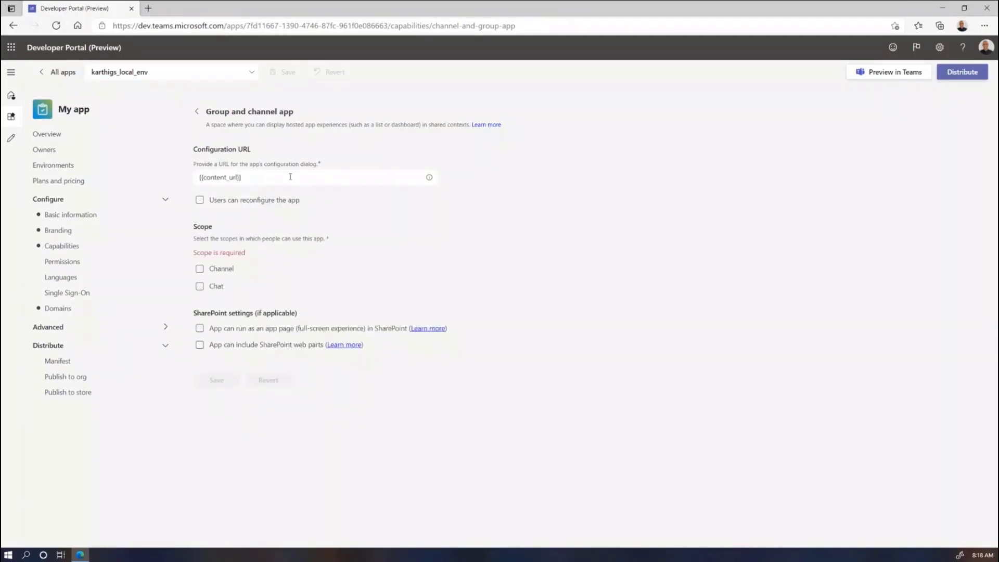
mouse_move(273, 218)
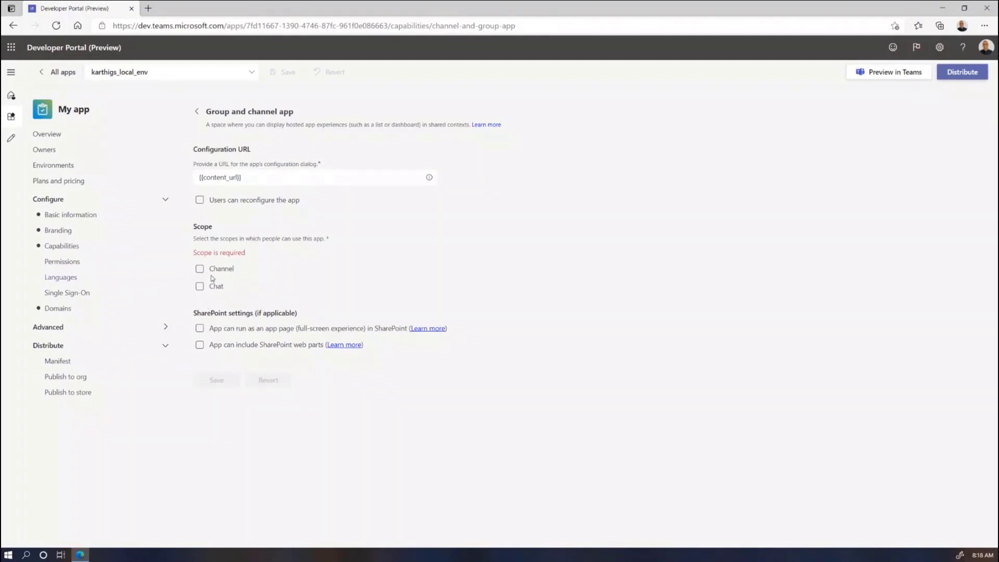
click(199, 268)
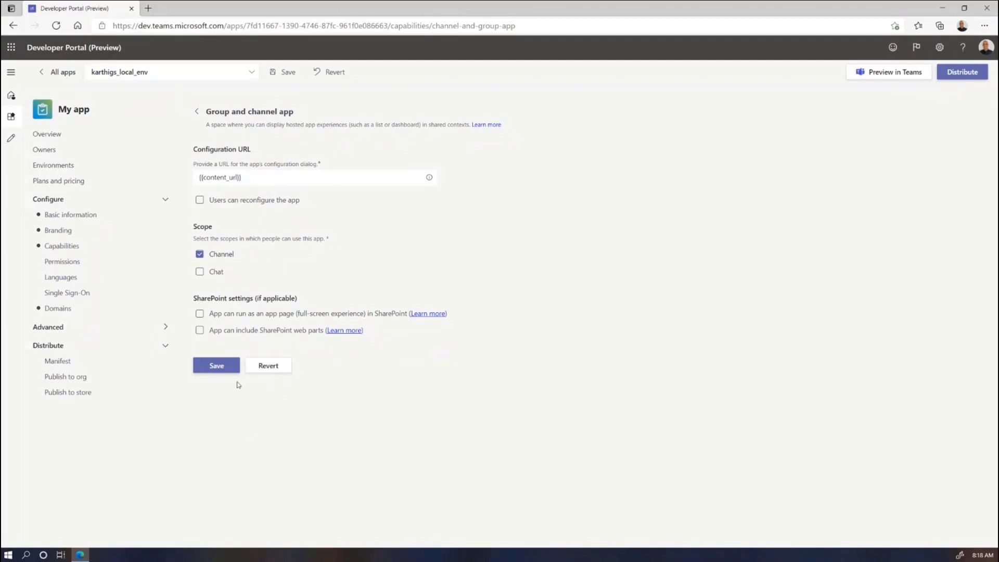
click(216, 365)
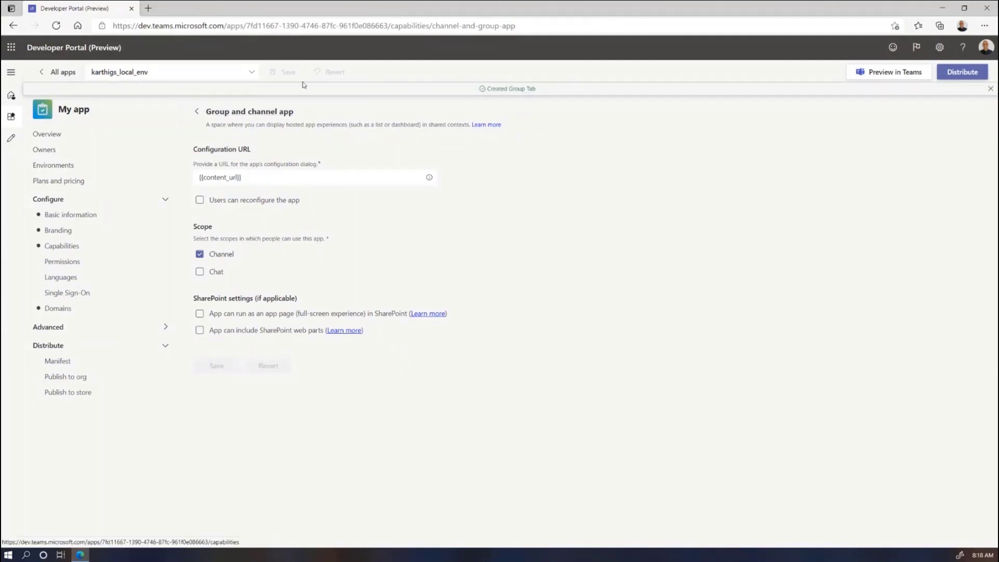
mouse_move(69, 365)
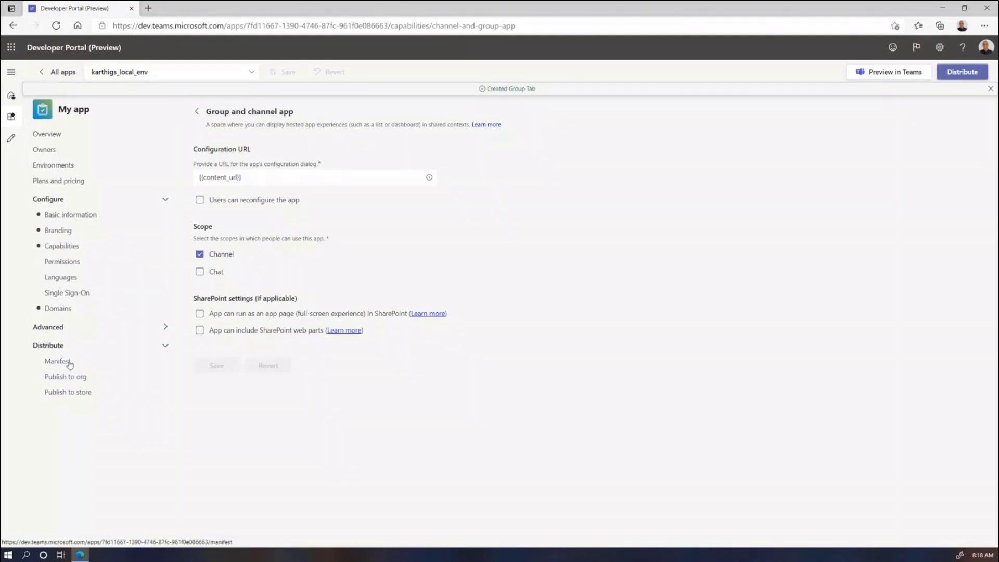
click(58, 361)
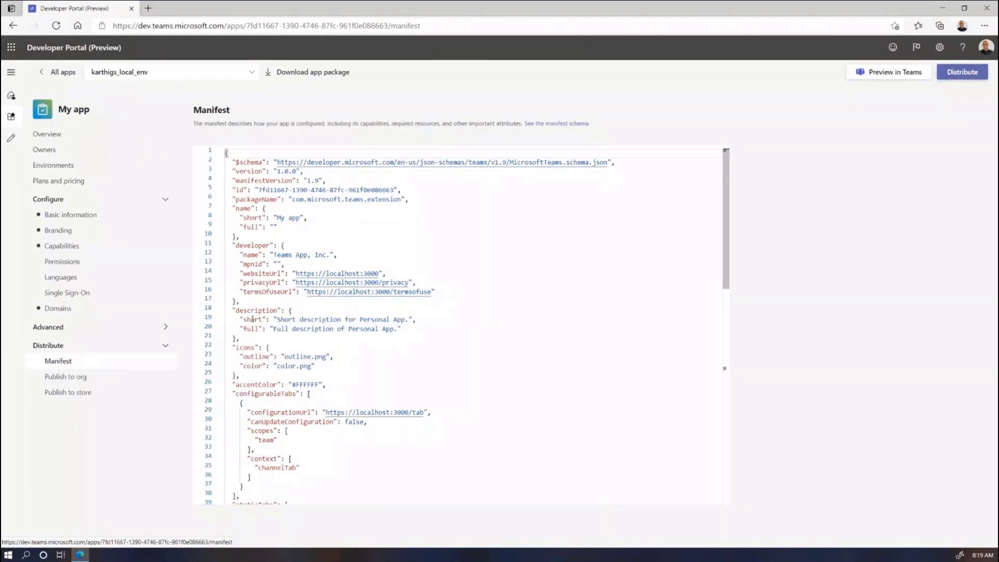
scroll(down, 3)
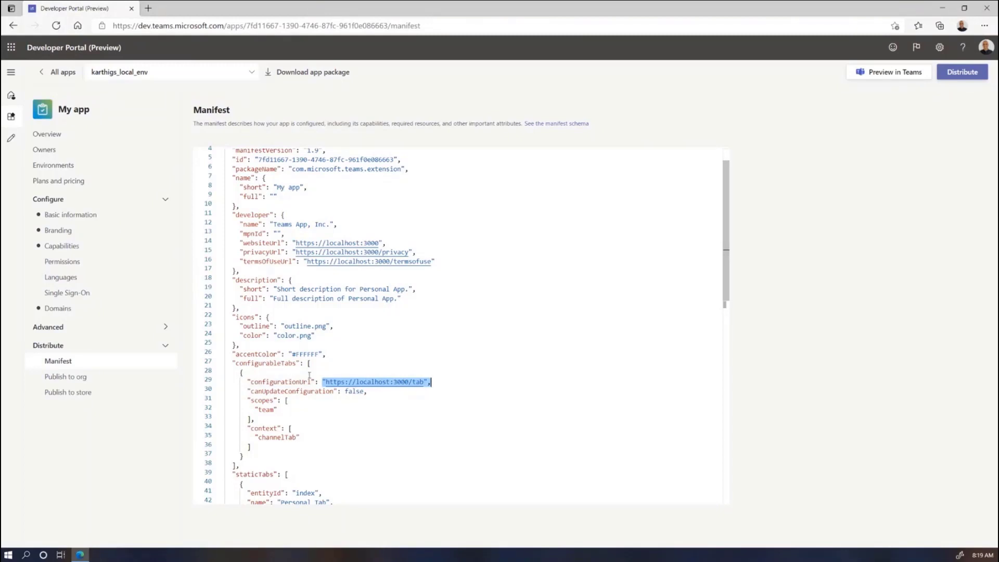
mouse_move(90, 254)
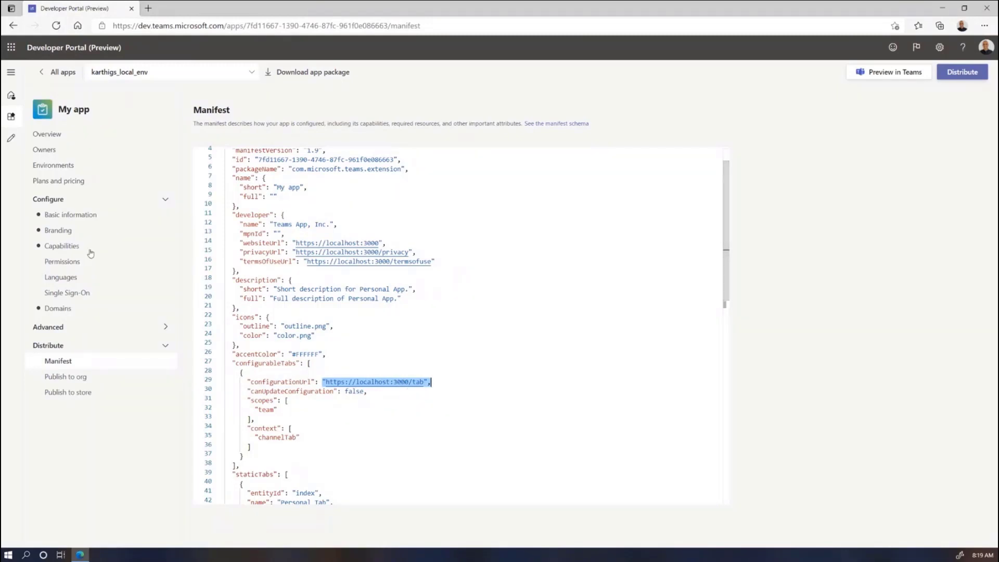
click(62, 246)
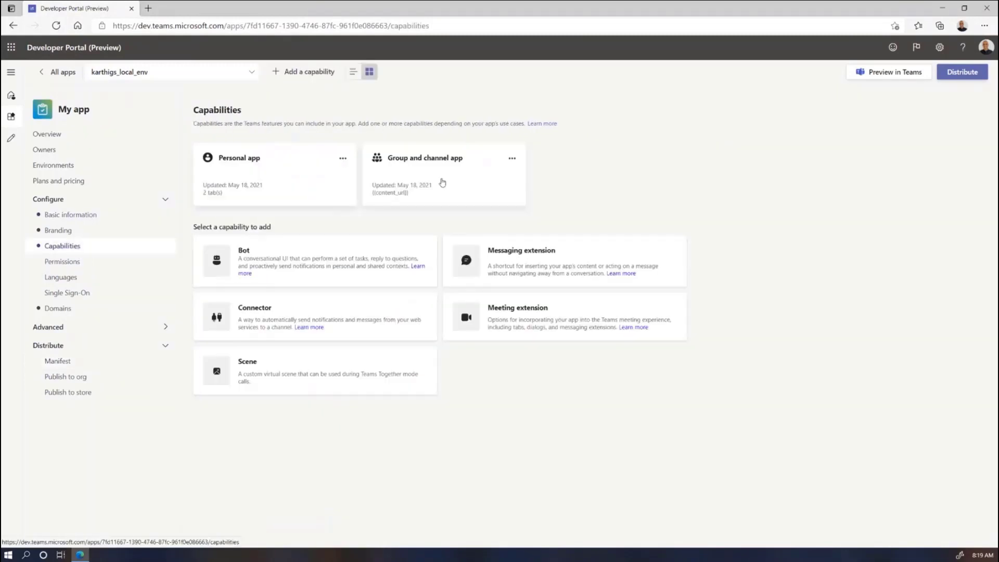
click(426, 158)
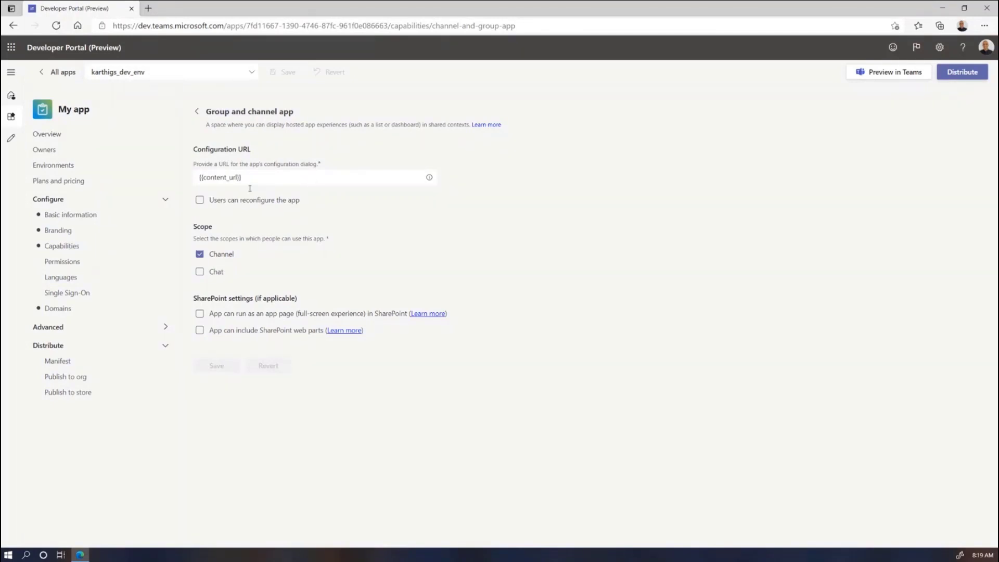
click(52, 165)
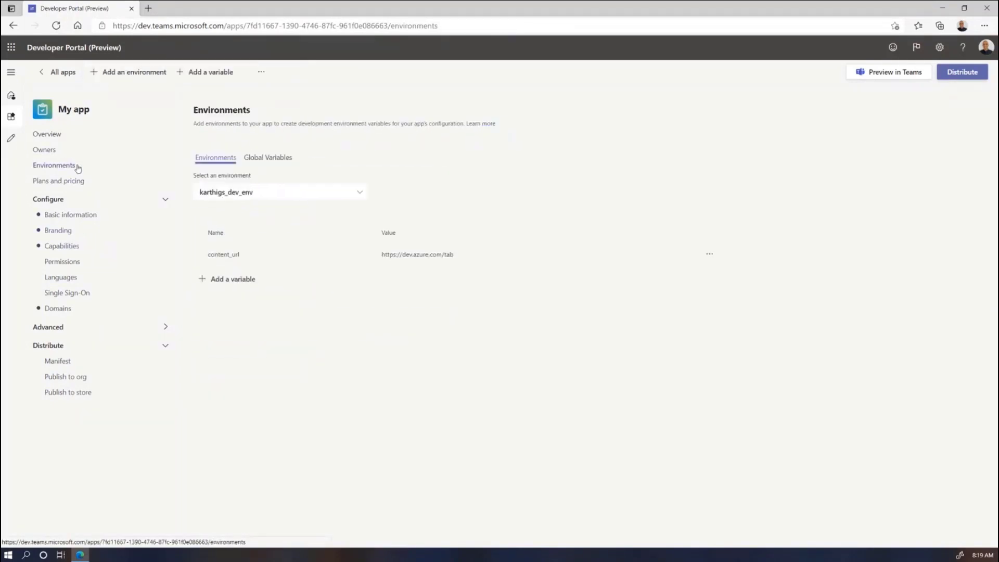
click(279, 192)
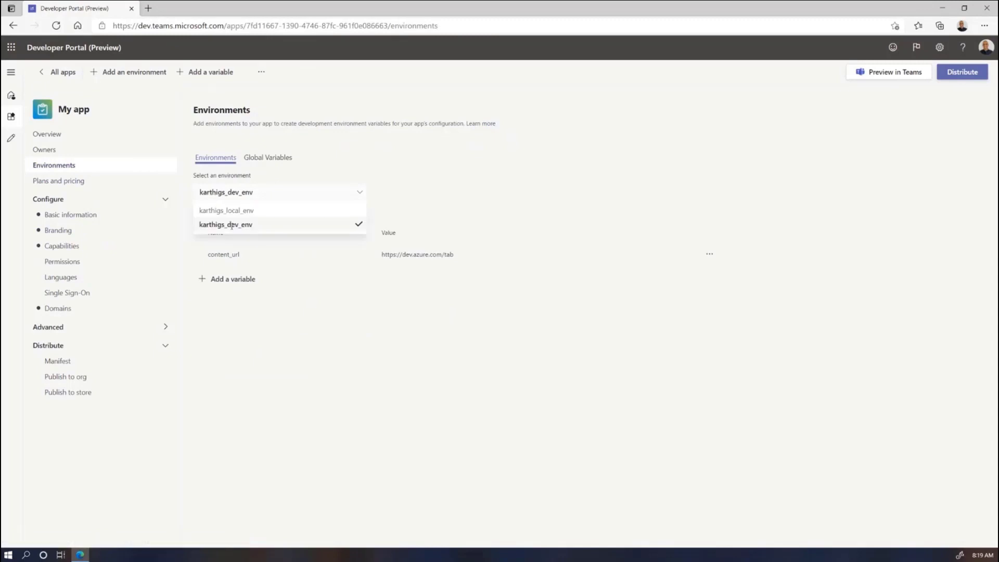
click(225, 224)
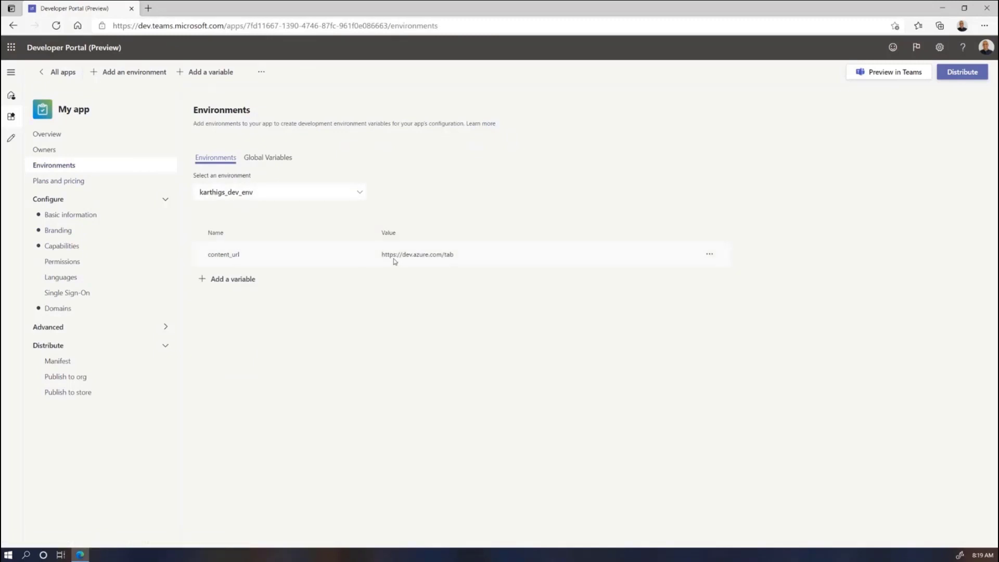
mouse_move(52, 304)
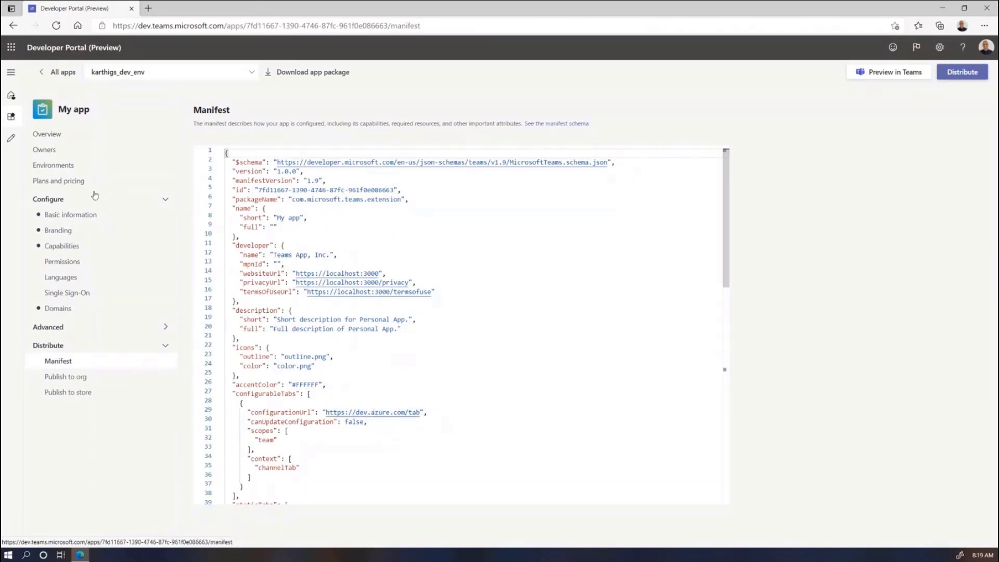
mouse_move(101, 159)
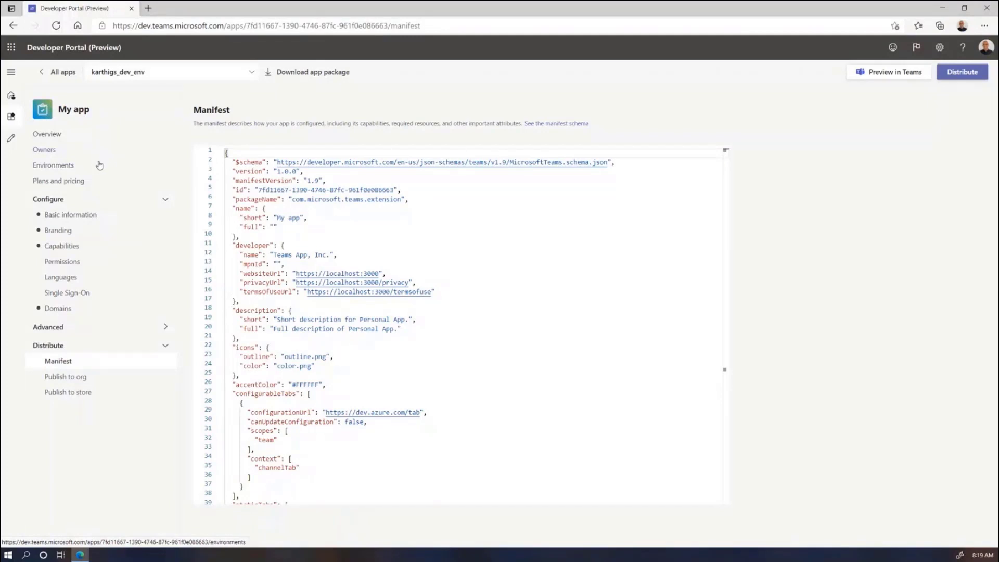
mouse_move(98, 161)
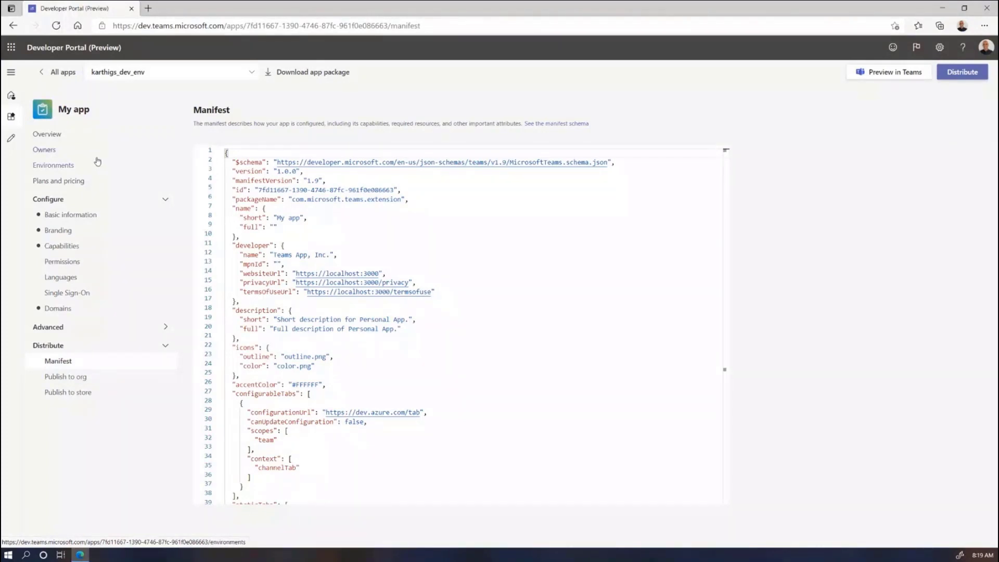
- Show My app's Owners page listing its one administrator
click(43, 149)
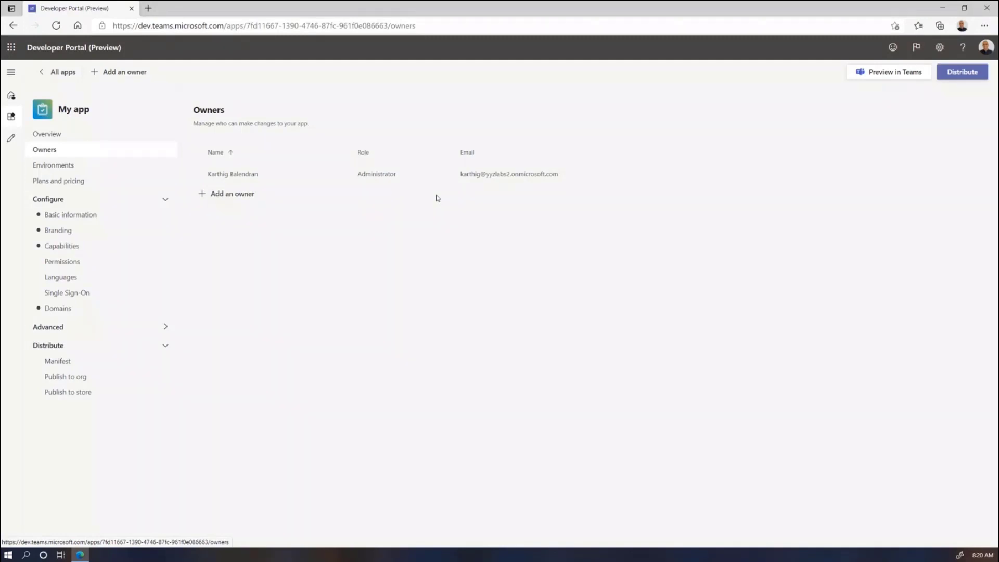
mouse_move(260, 272)
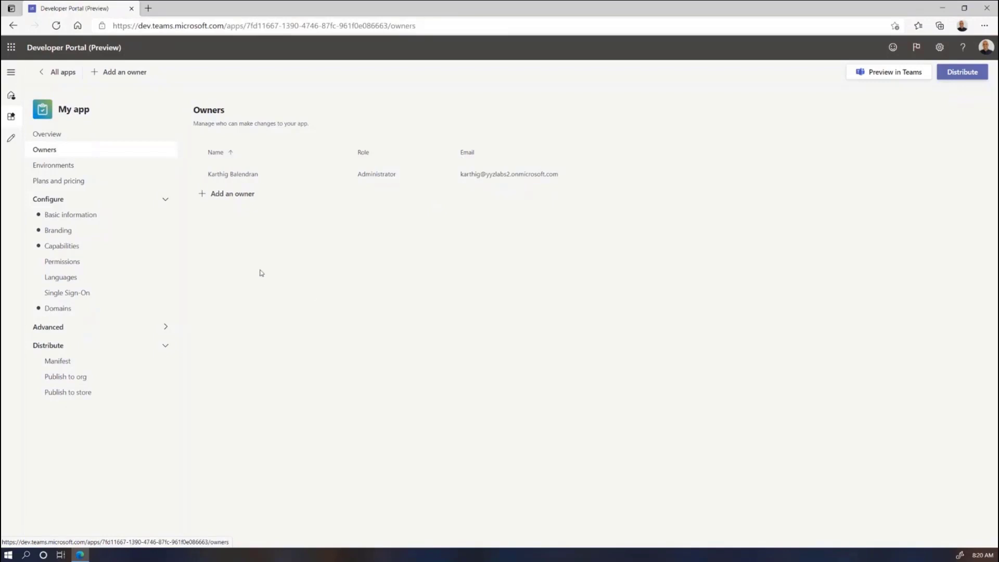
mouse_move(42, 78)
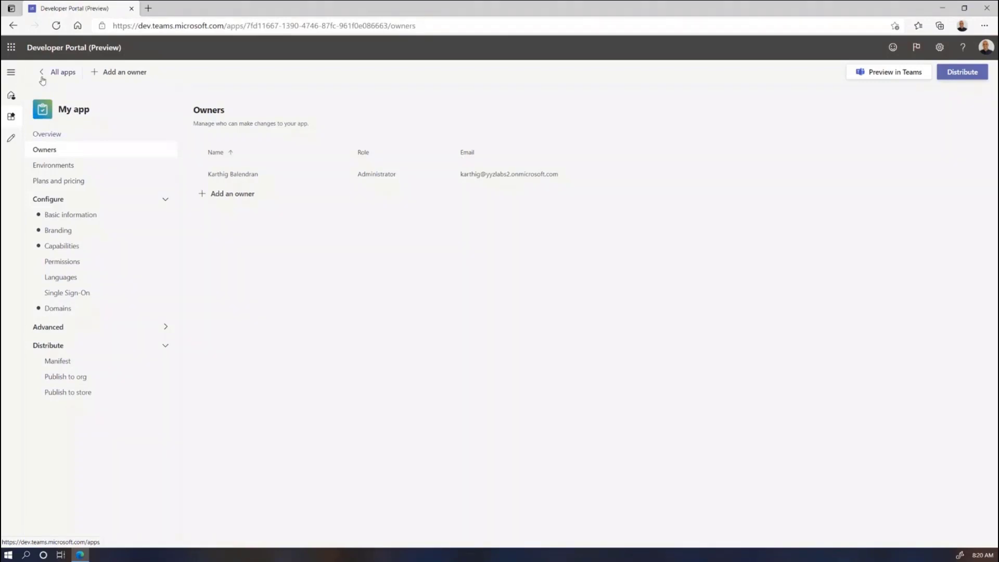
- From the All apps list, open My app's overview, then go back to the list
click(57, 71)
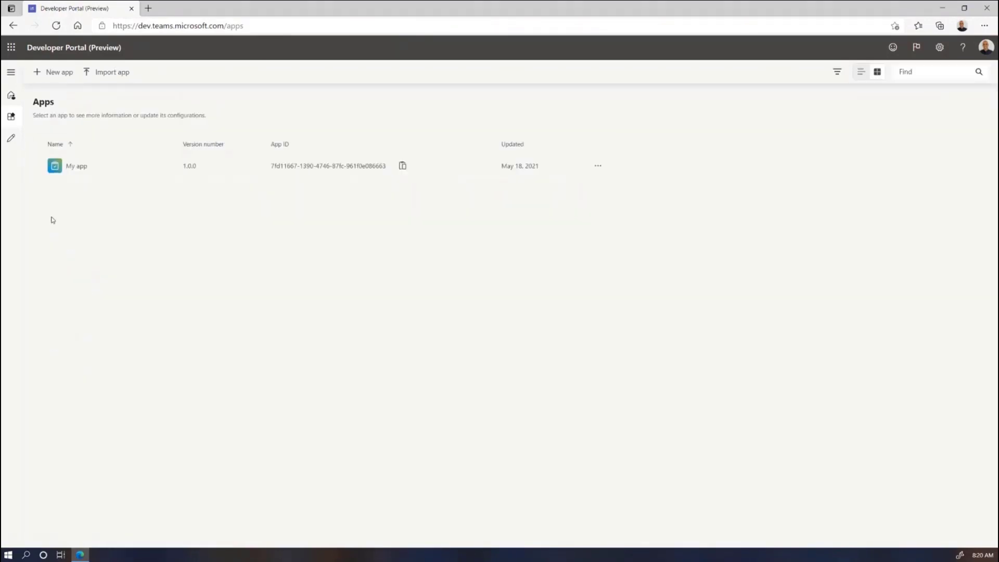
mouse_move(254, 195)
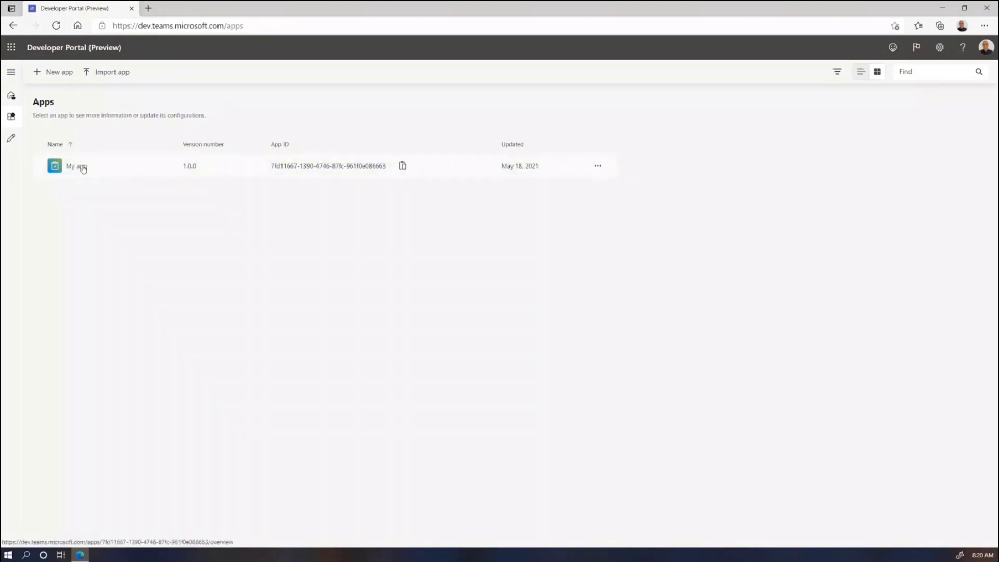
click(74, 166)
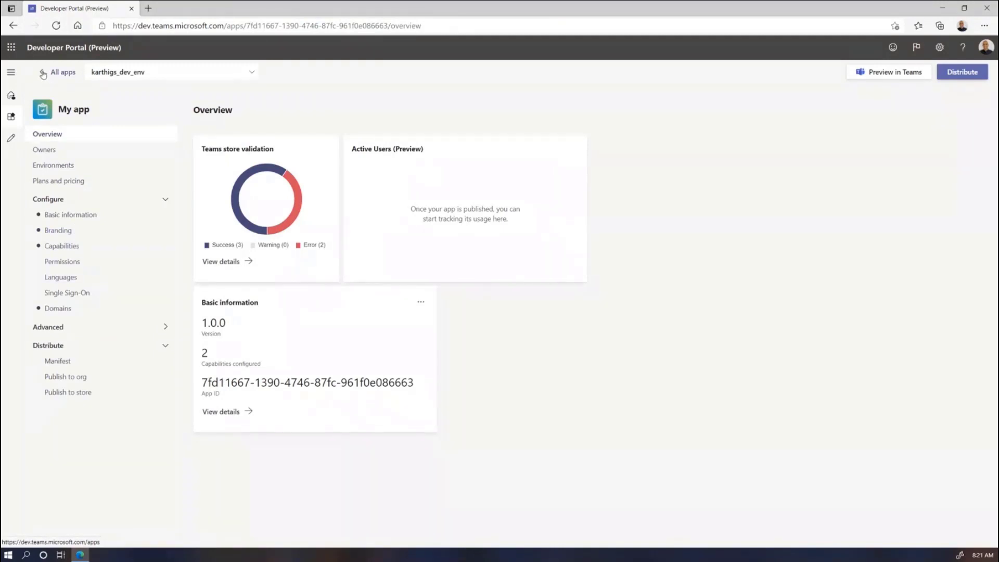
click(60, 71)
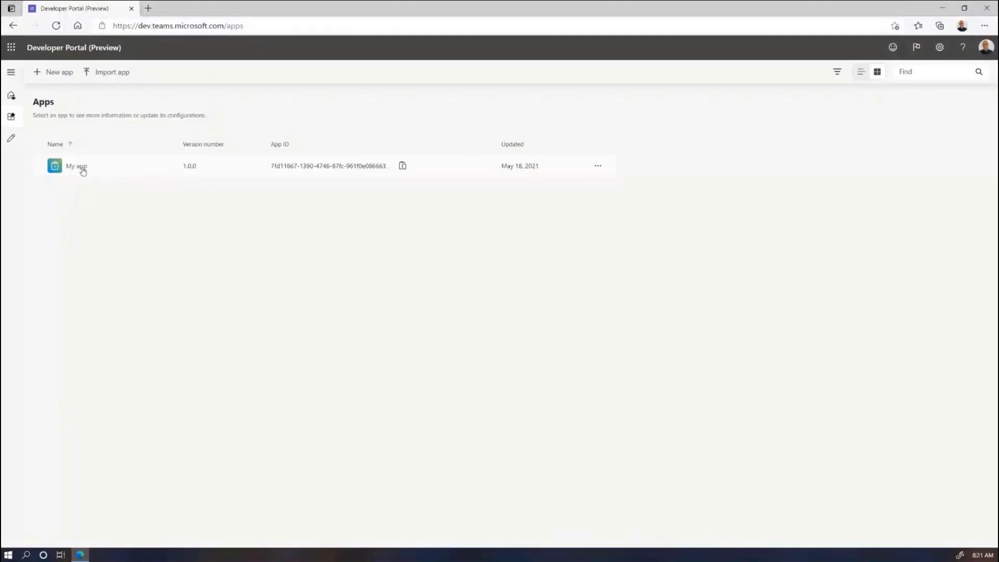
- Reopen My app, view its Basic information page, and return to All apps
click(76, 166)
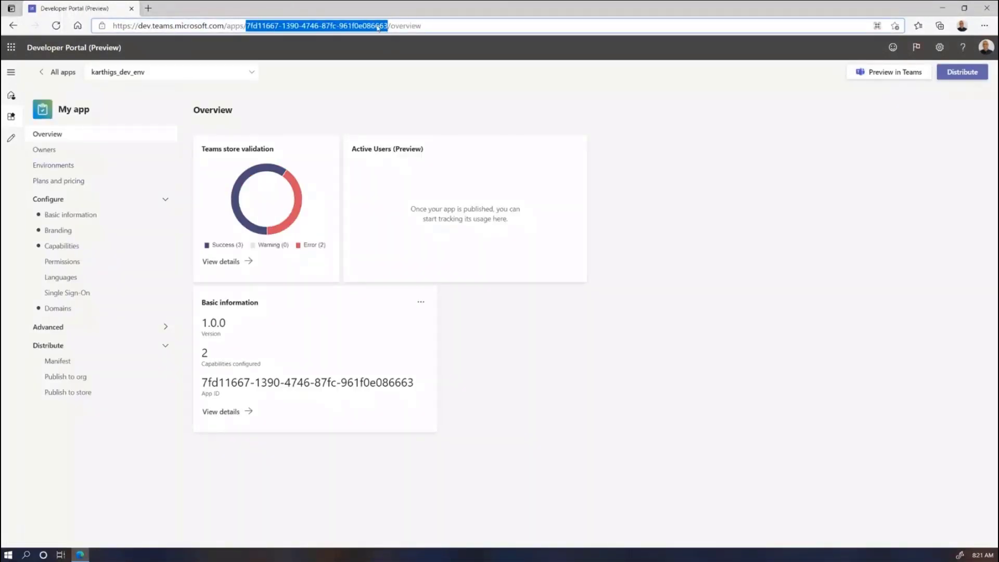
click(70, 214)
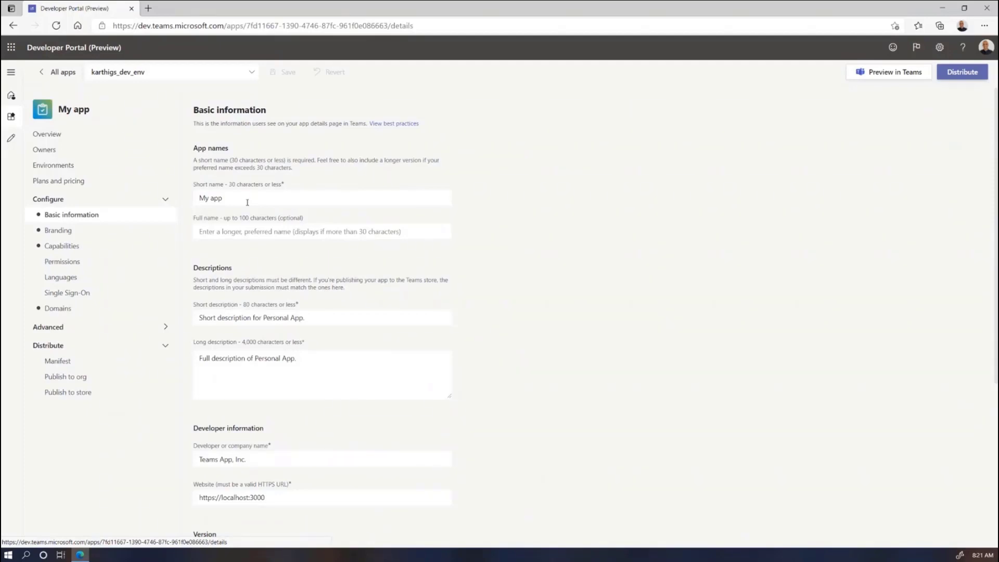
mouse_move(44, 76)
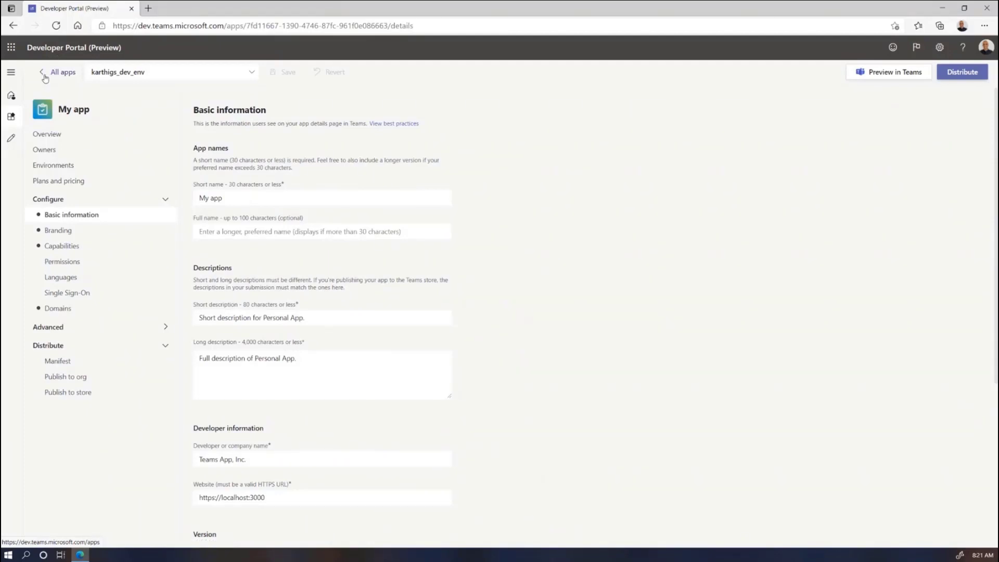
click(59, 72)
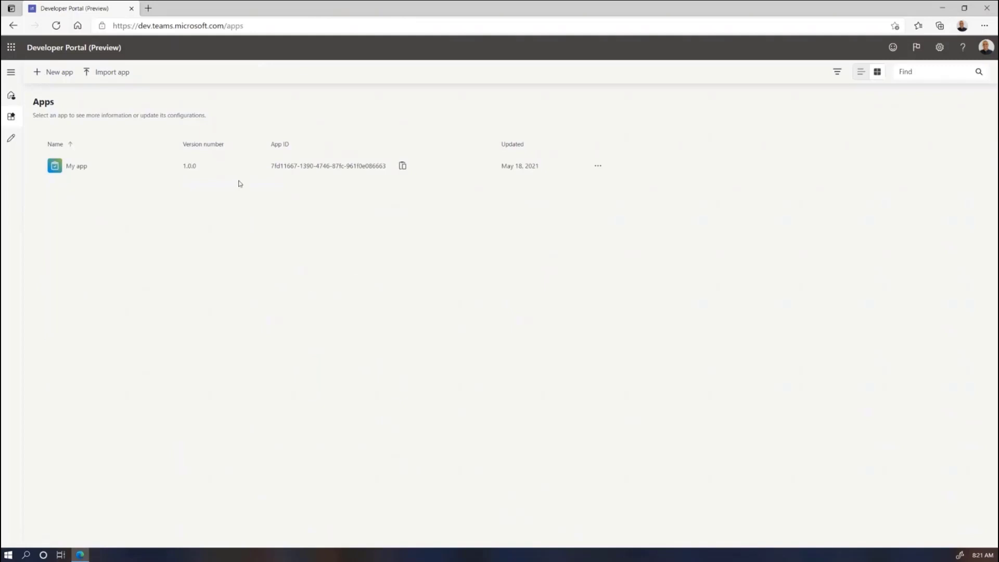
mouse_move(202, 222)
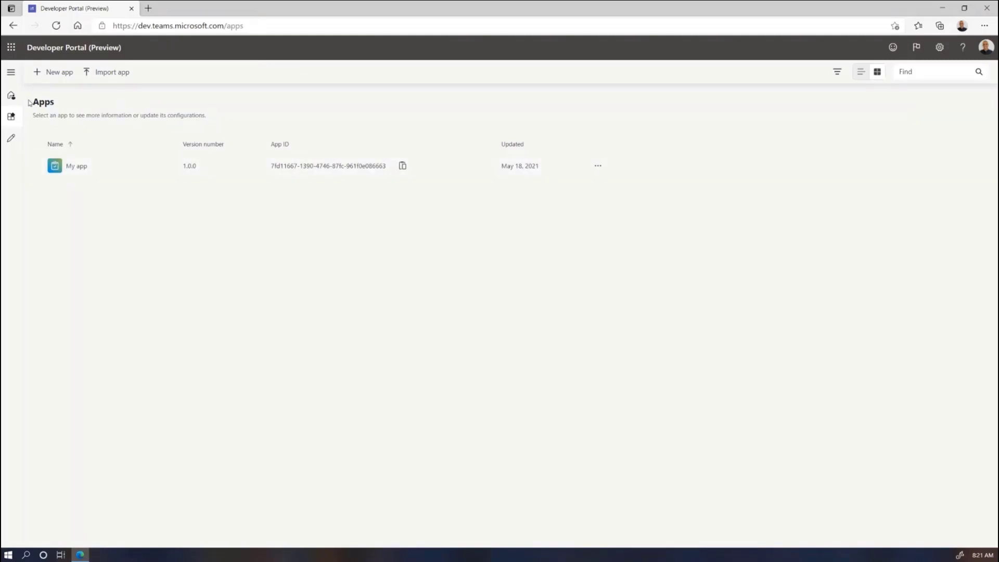
mouse_move(110, 74)
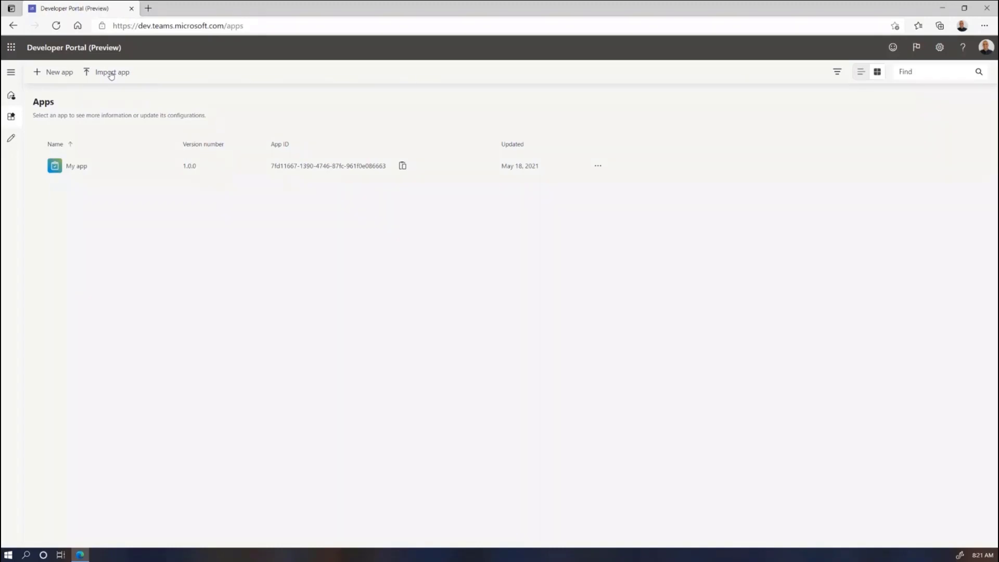
mouse_move(133, 76)
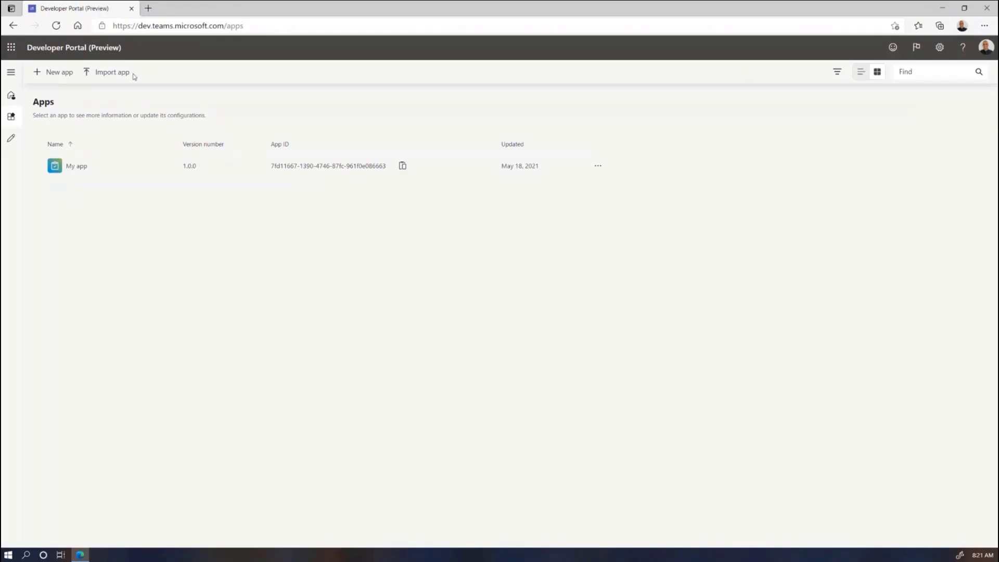
mouse_move(200, 250)
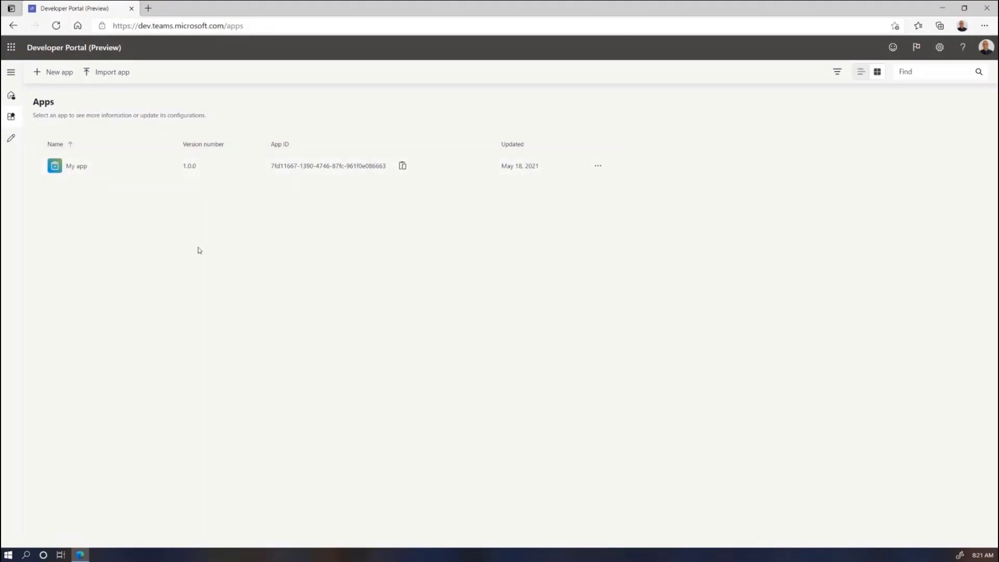
mouse_move(178, 251)
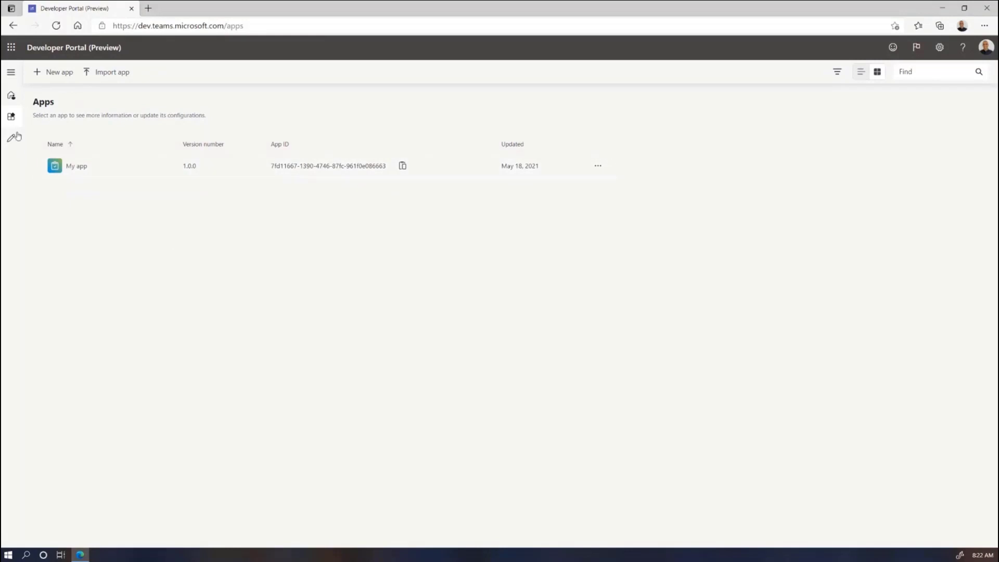
click(12, 136)
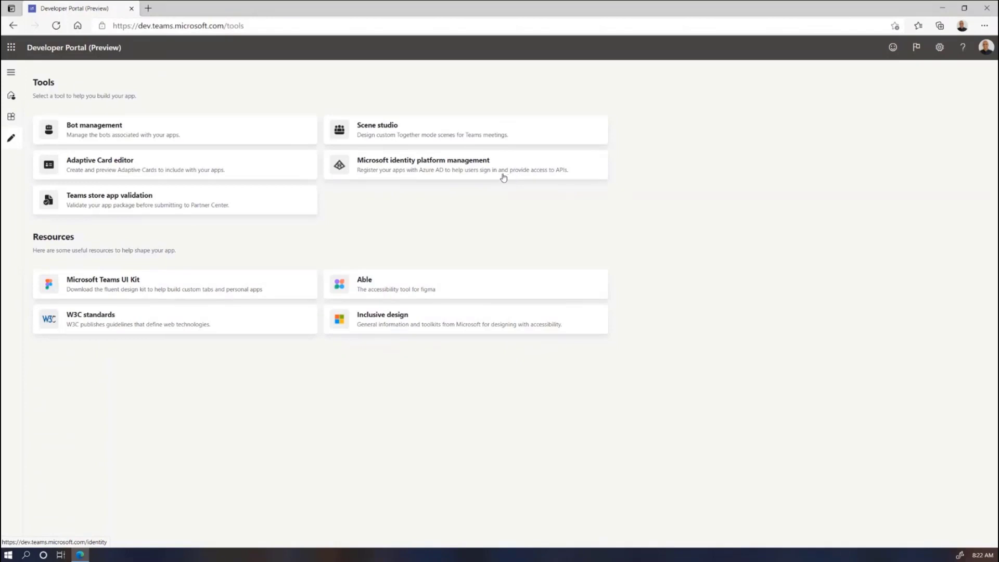
mouse_move(28, 142)
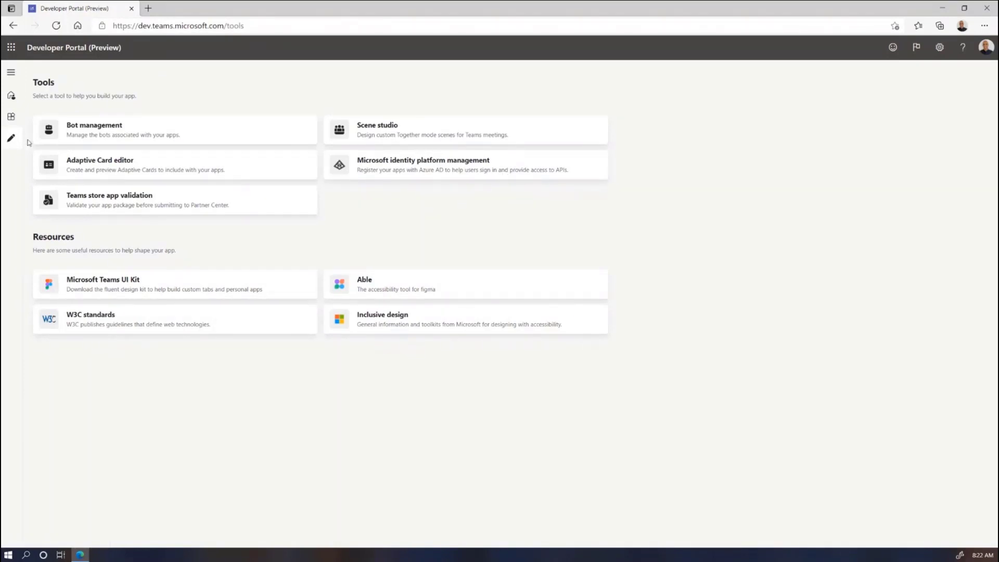
click(10, 115)
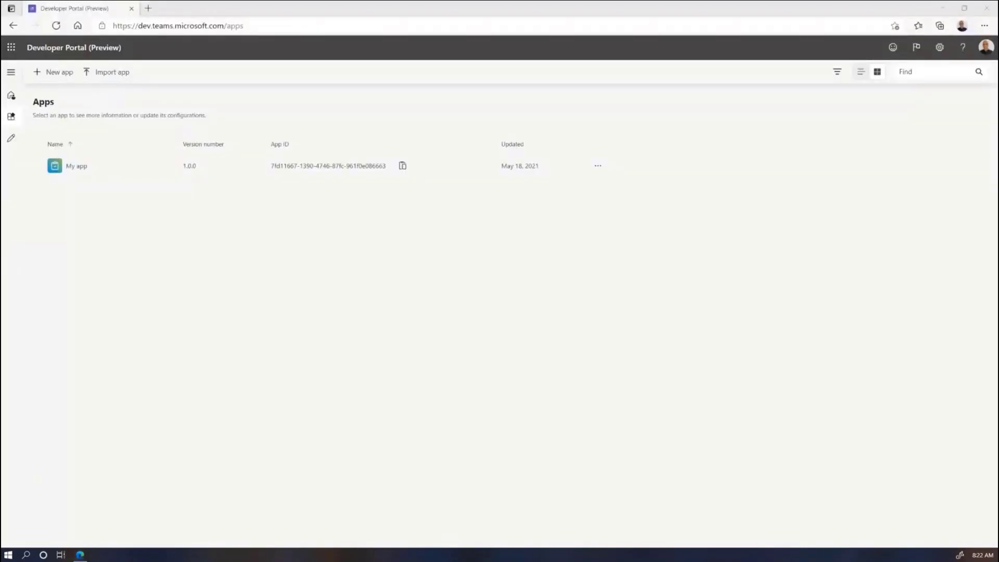
mouse_move(362, 91)
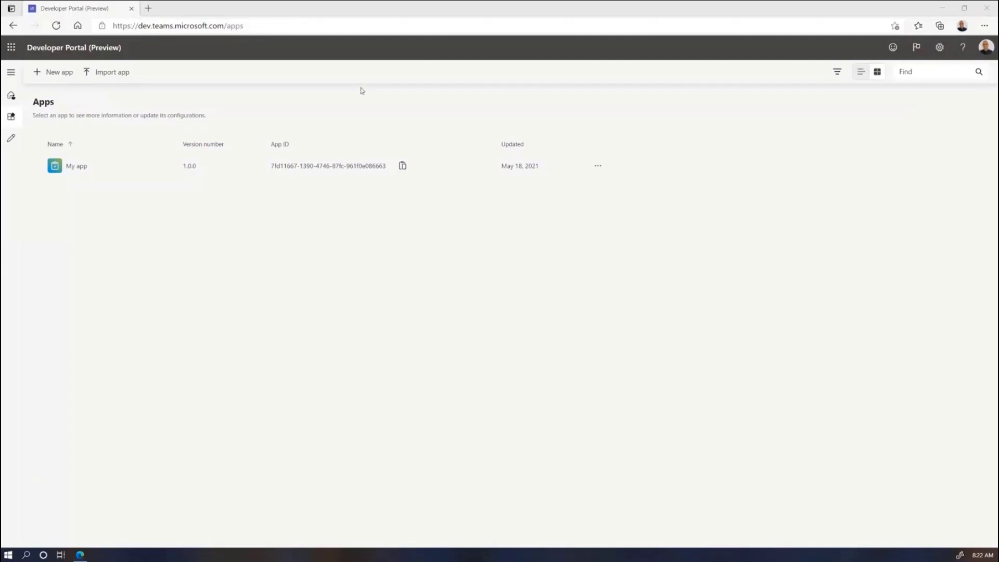
mouse_move(324, 209)
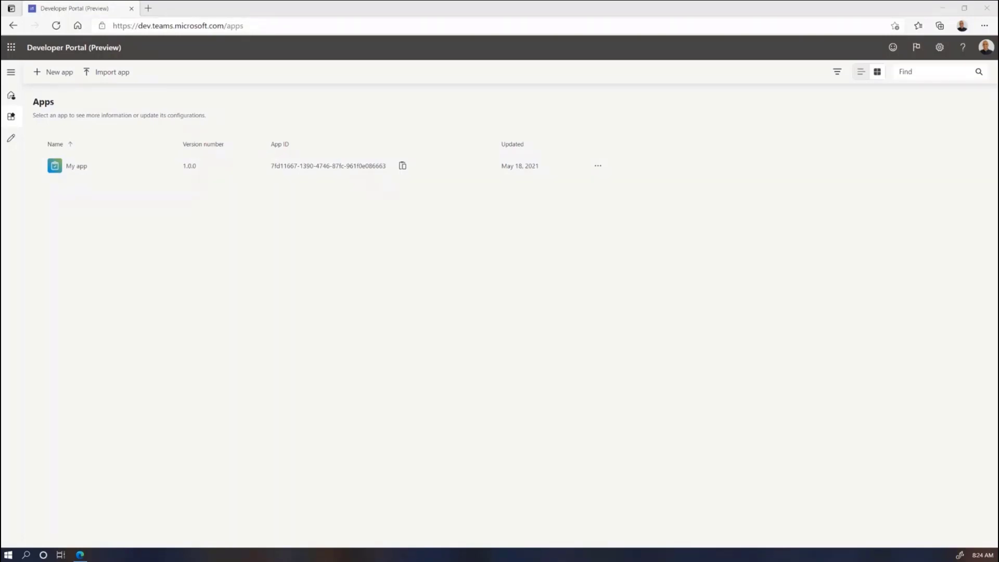
- Open My app's Overview: three validation successes, two errors, two capabilities configured
click(77, 166)
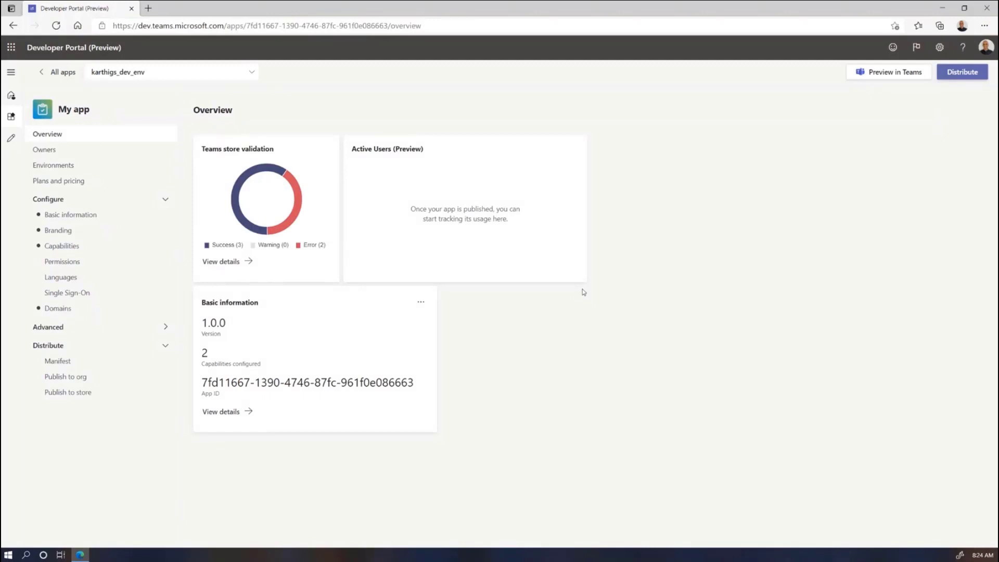
mouse_move(478, 322)
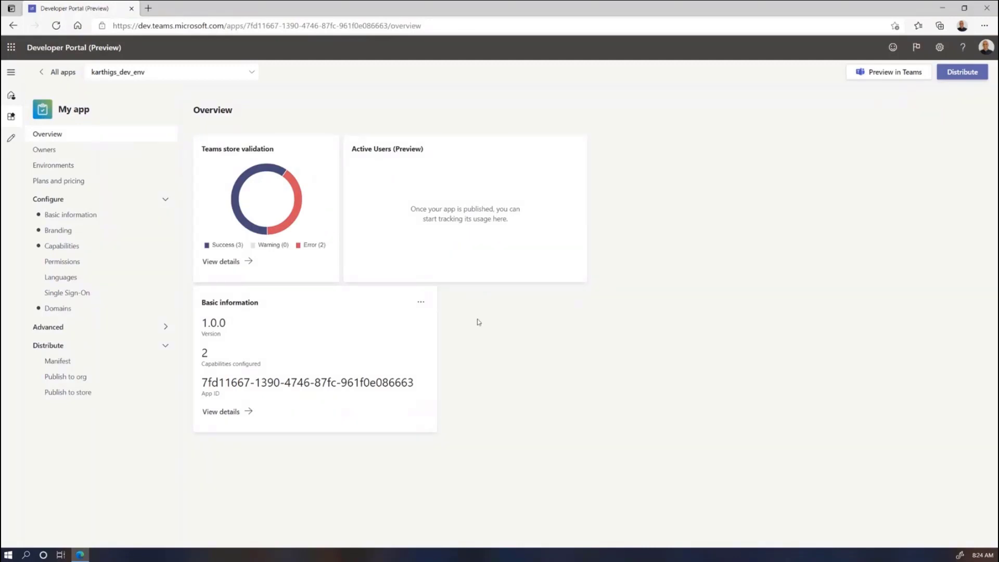
mouse_move(553, 241)
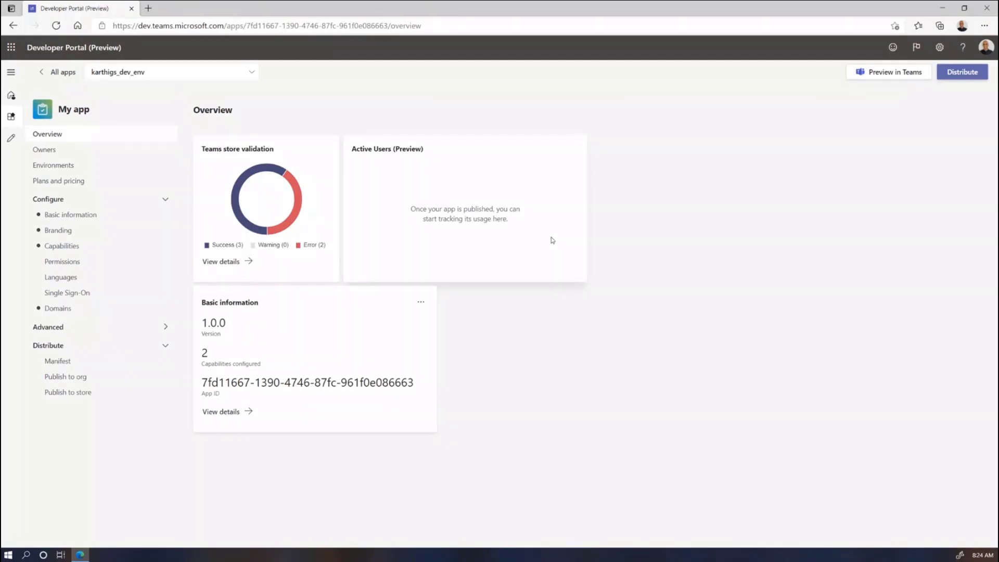
mouse_move(558, 247)
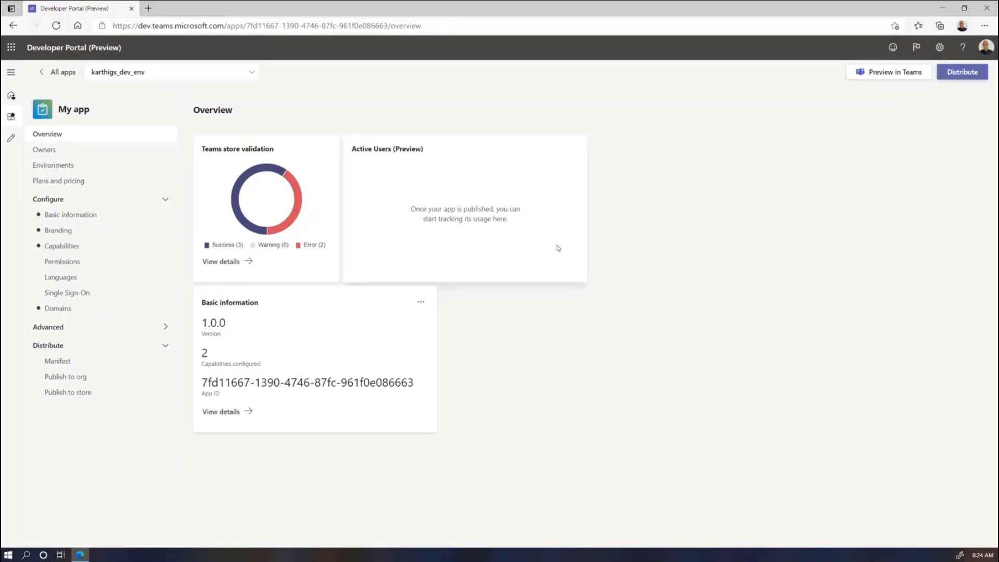
mouse_move(566, 252)
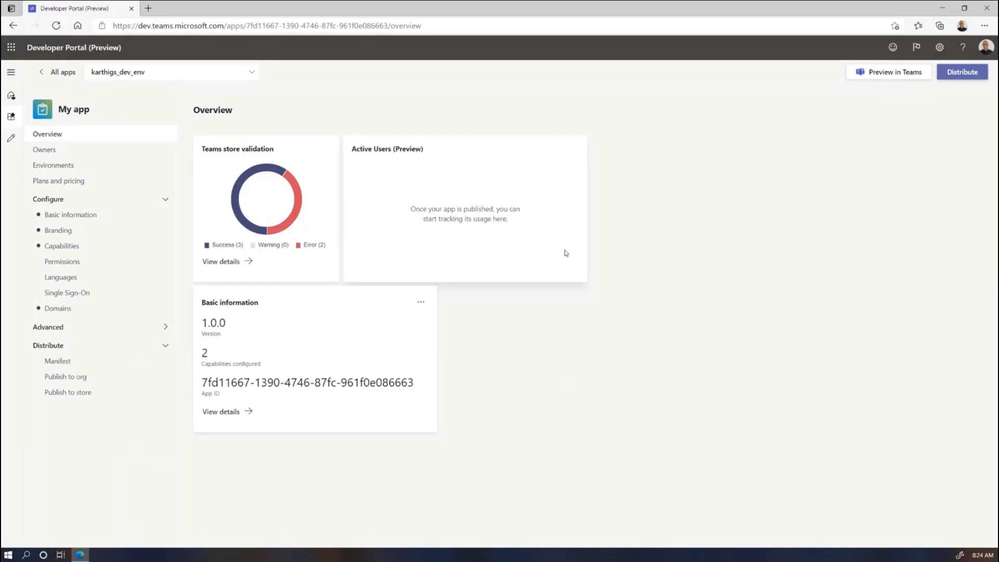
mouse_move(640, 158)
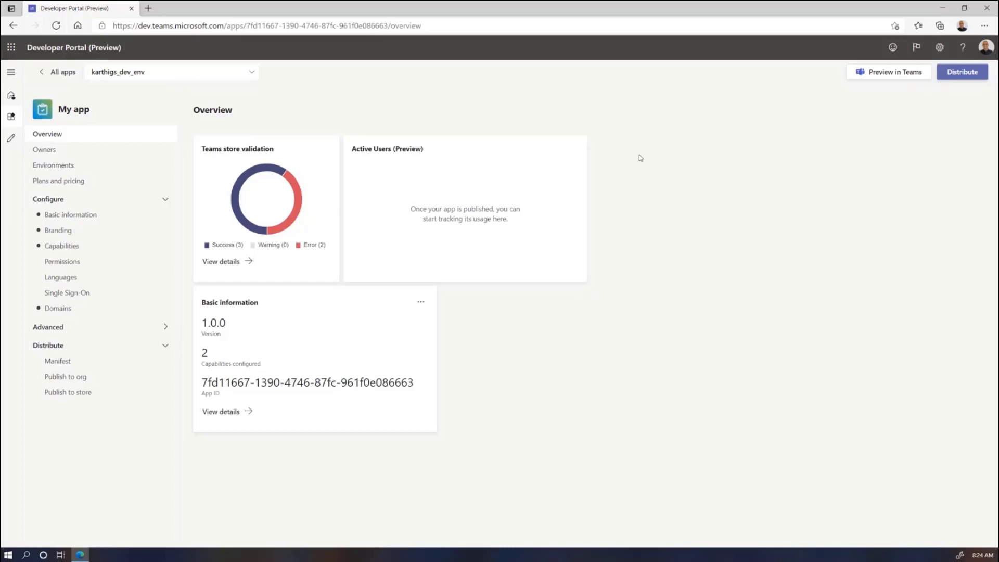